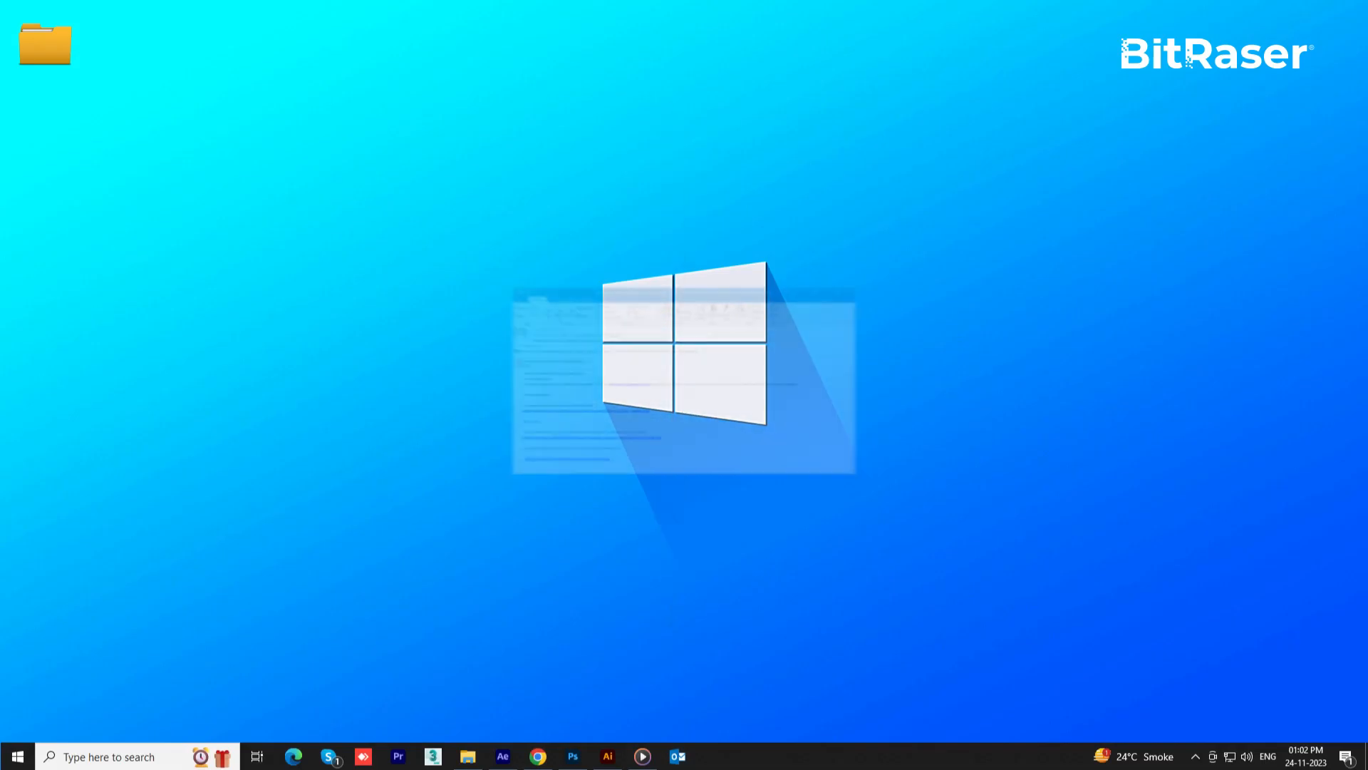
# Open the purchase confirmation email in Outlook and download the File Eraser installer from its link
pyautogui.click(676, 757)
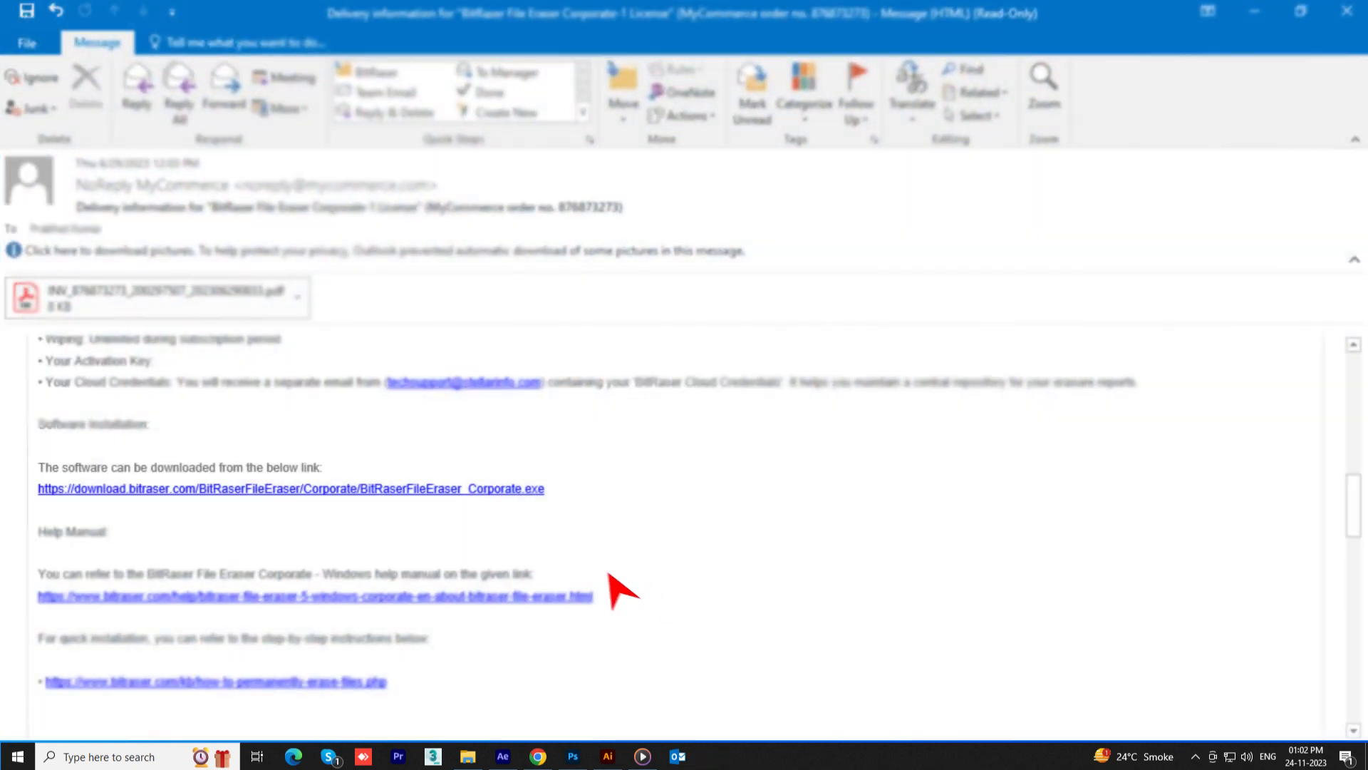
pyautogui.click(290, 489)
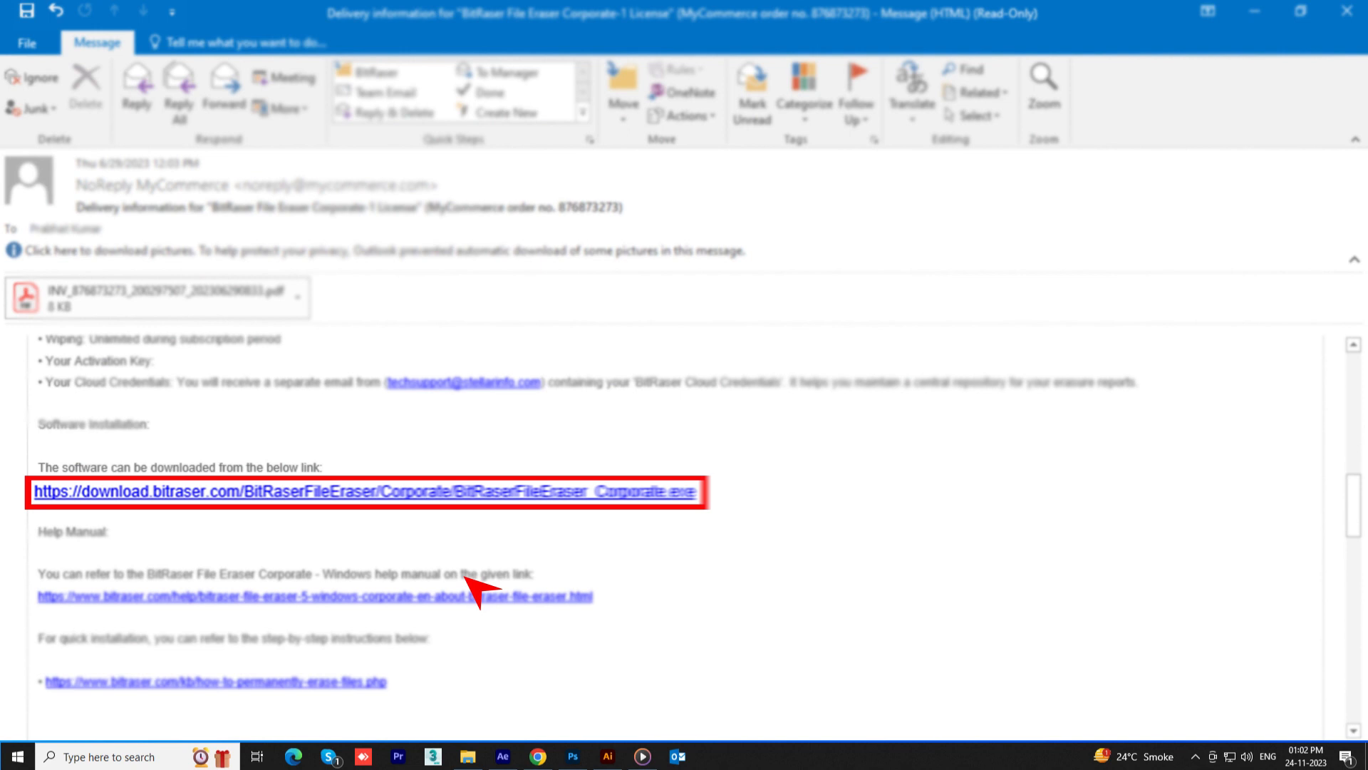
pyautogui.click(362, 491)
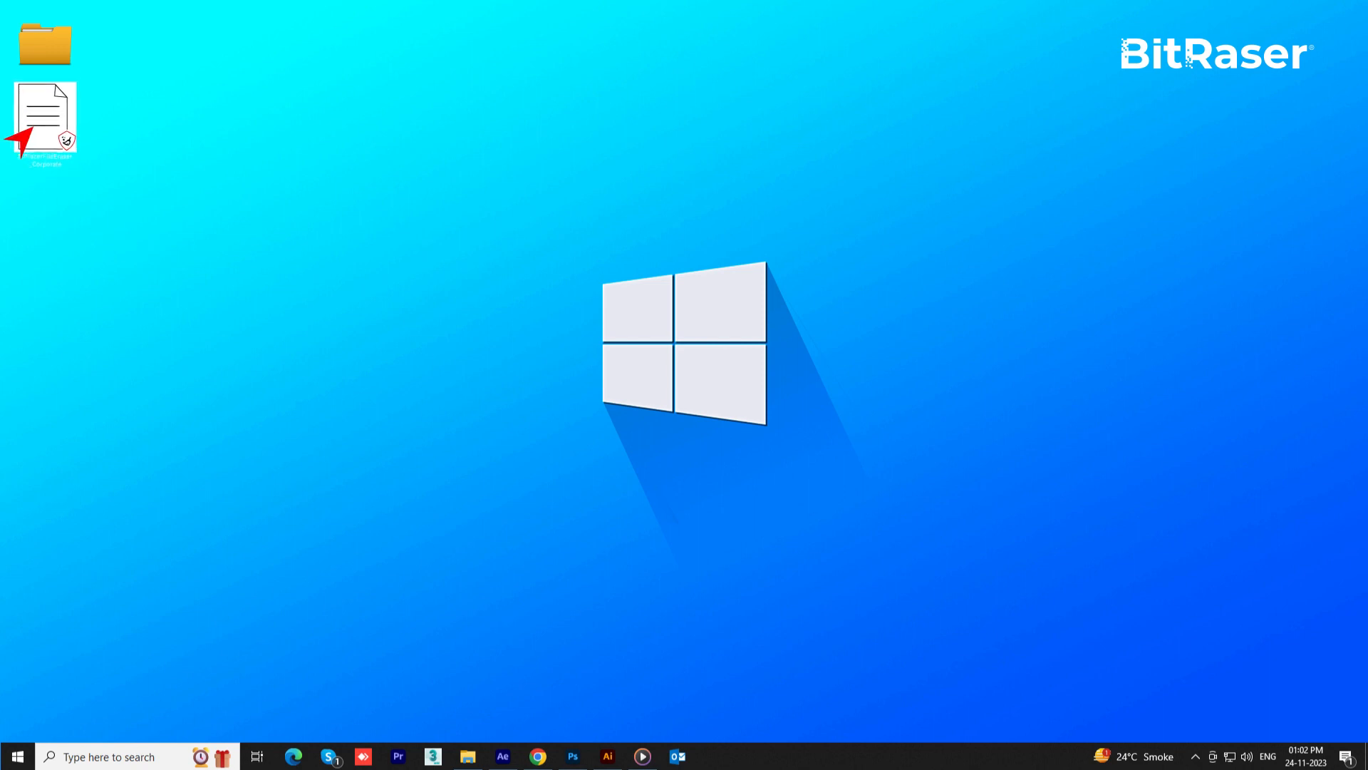
pyautogui.doubleClick(43, 114)
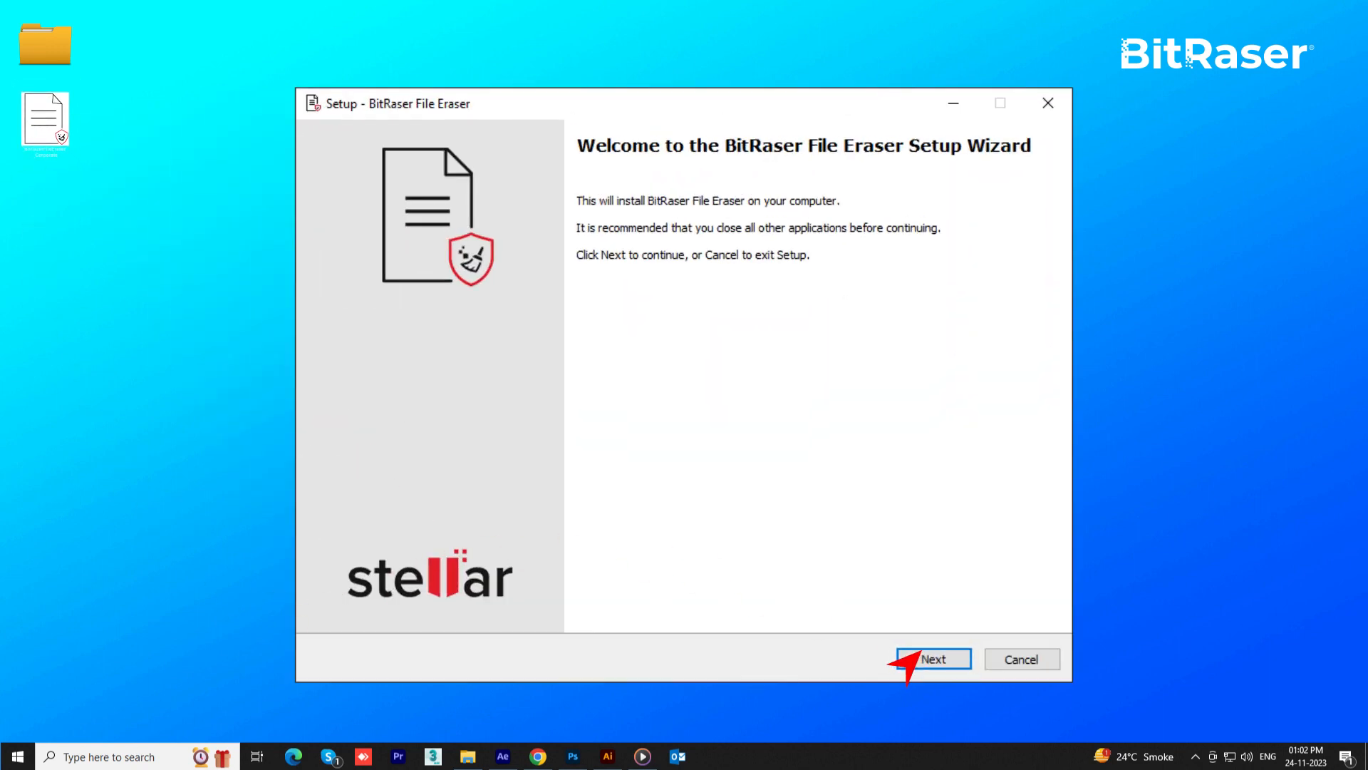
pyautogui.click(930, 658)
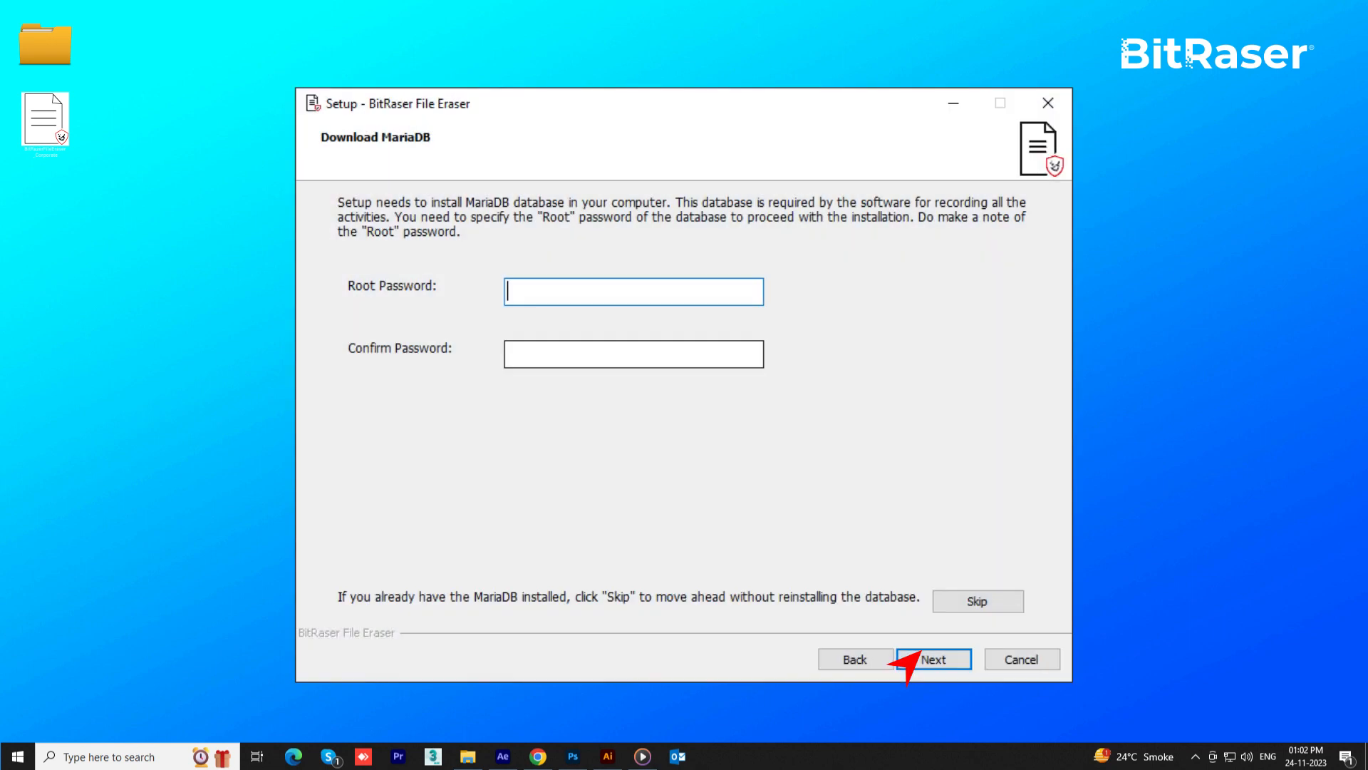
pyautogui.moveTo(522, 528)
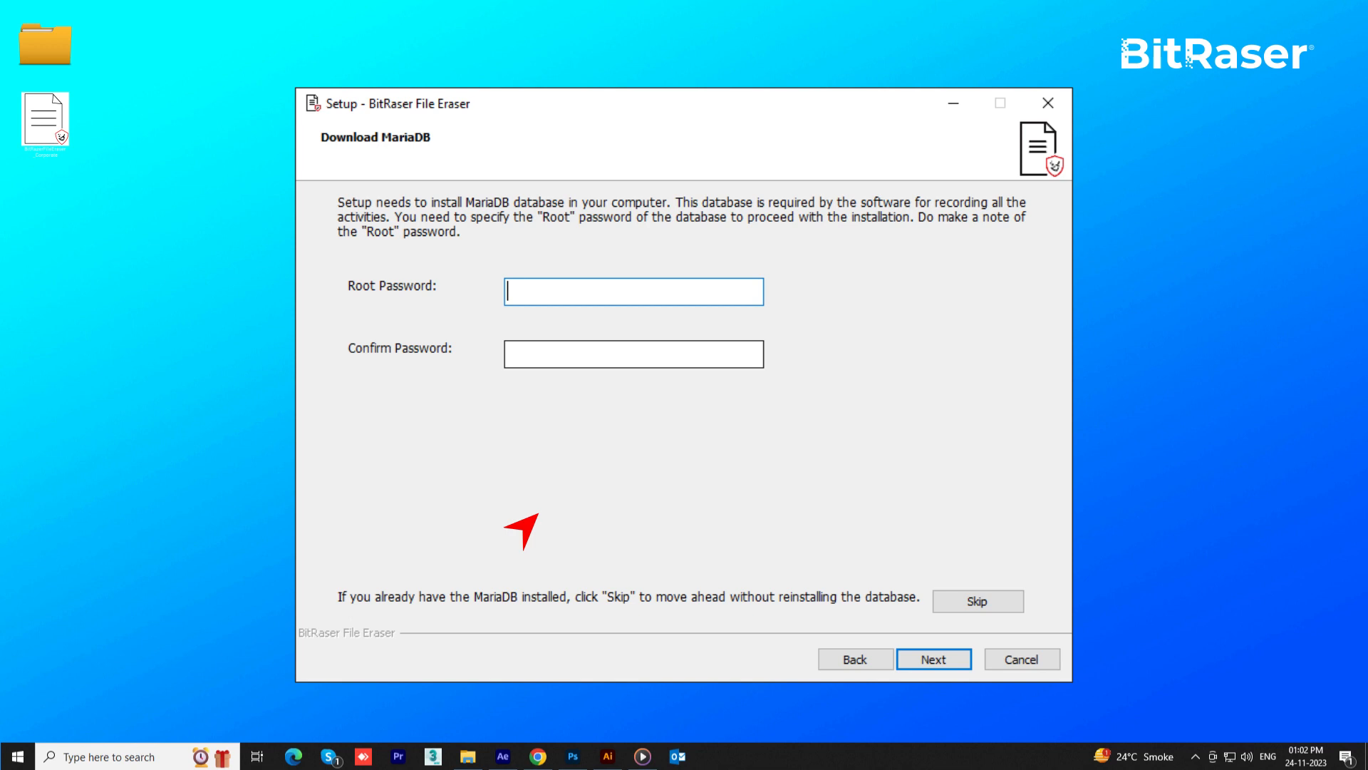
pyautogui.moveTo(479, 474)
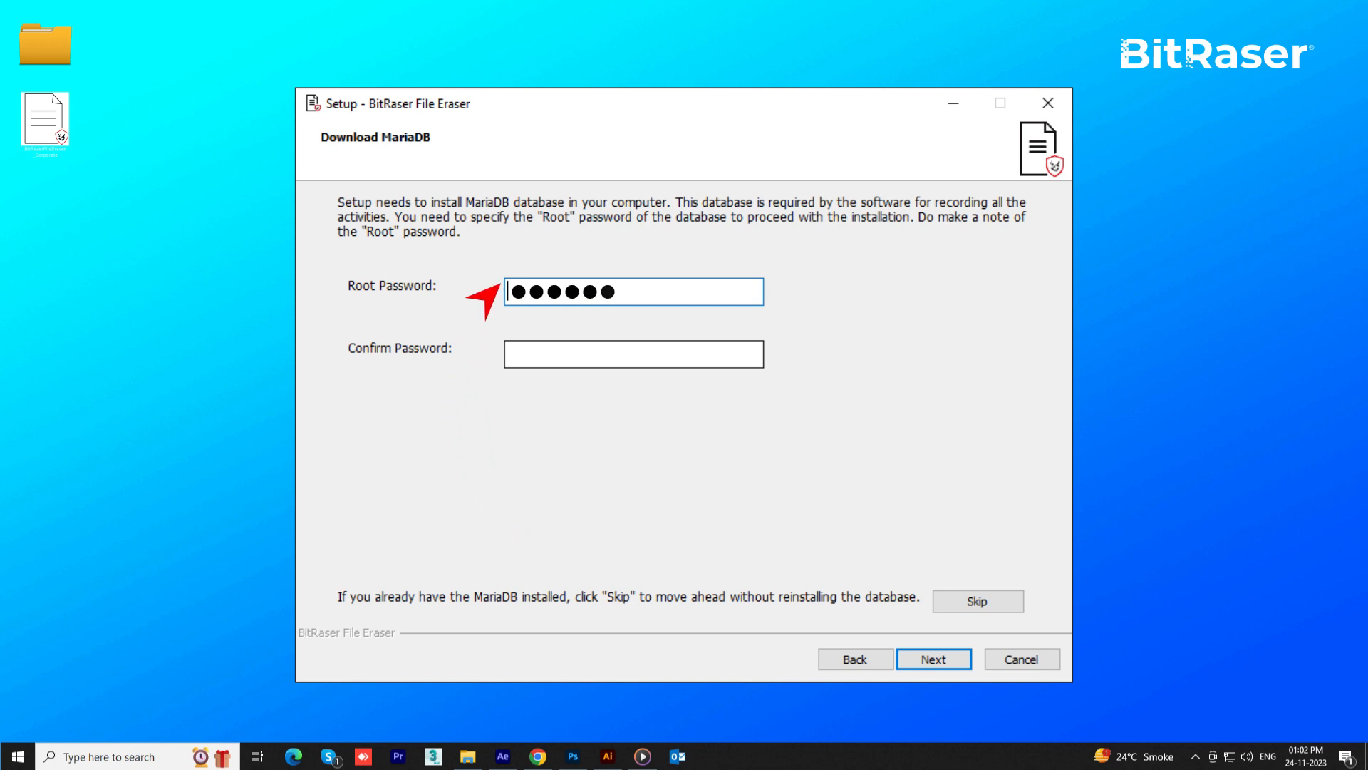
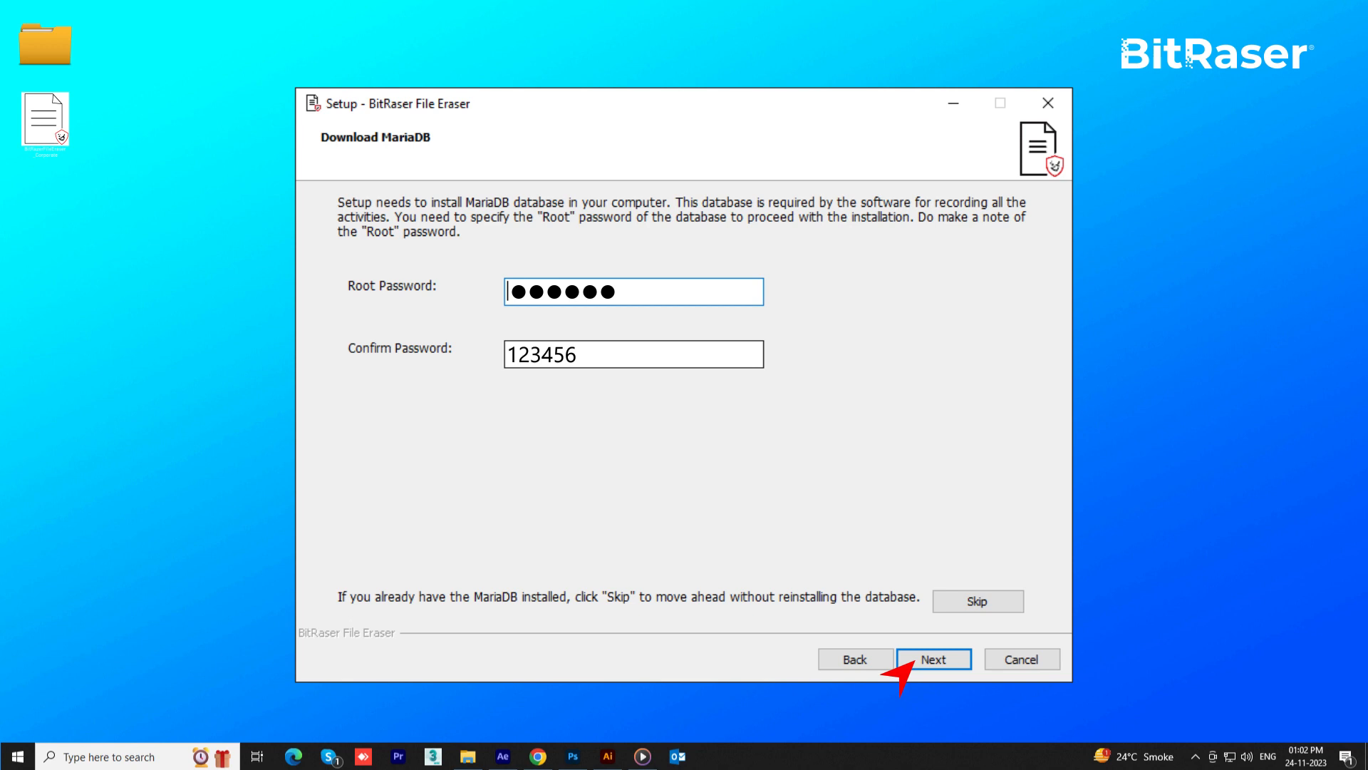
pyautogui.moveTo(977, 601)
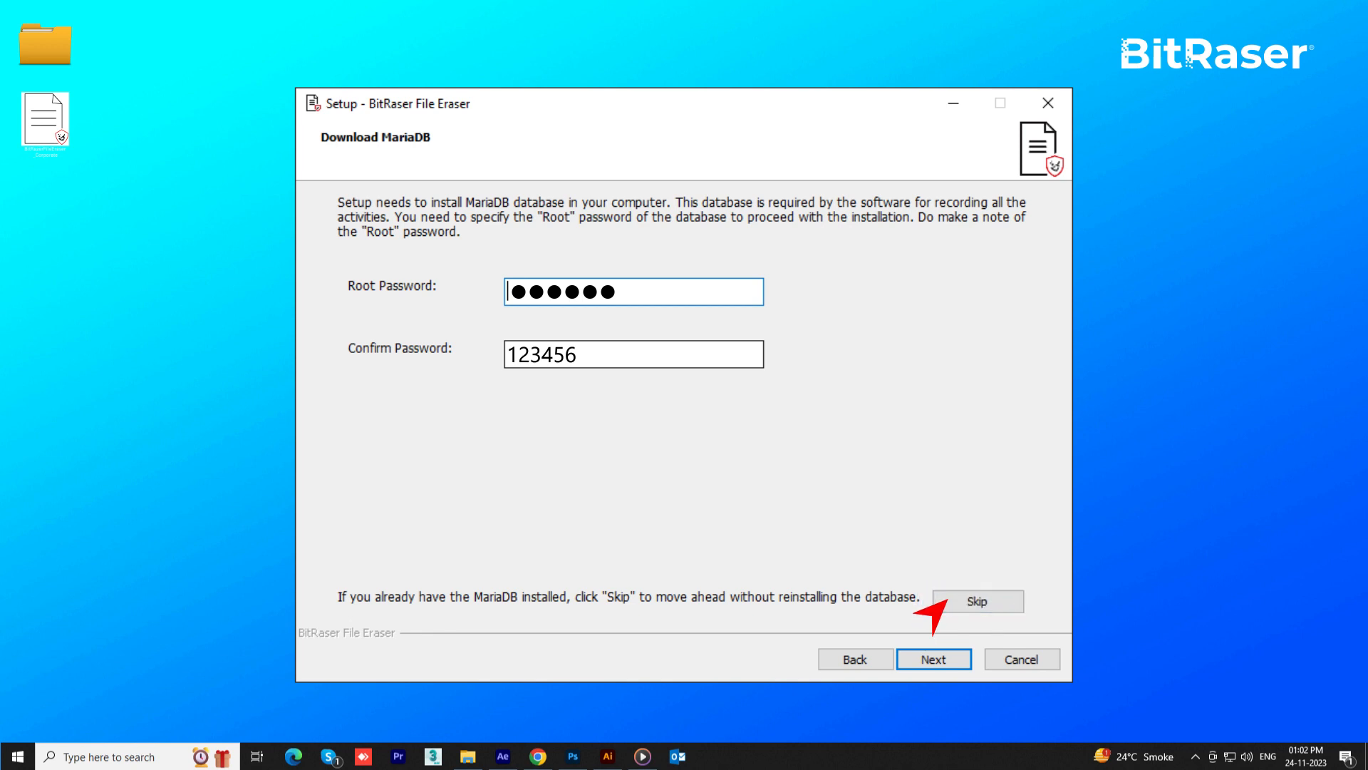
pyautogui.click(933, 658)
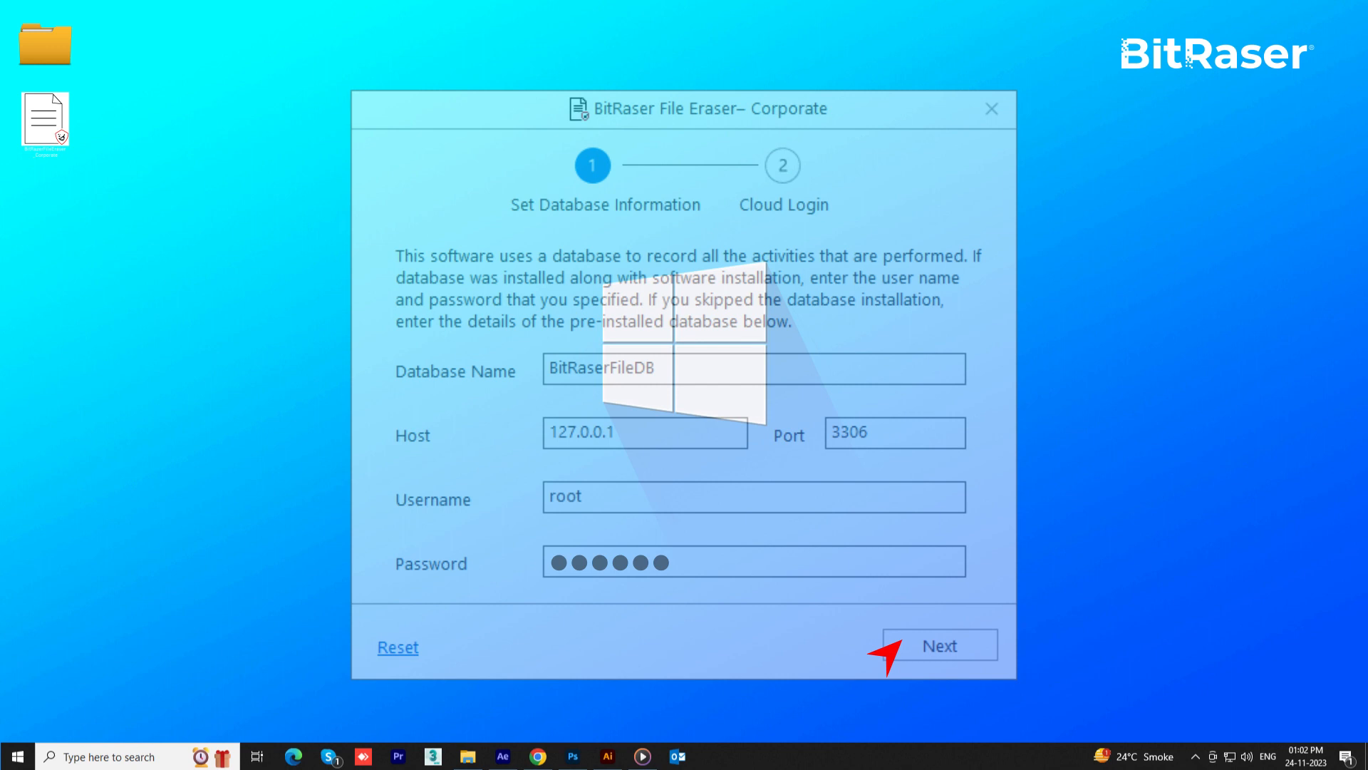
# Accept the database details and connect to the BitRaser Cloud account with its user ID and password
pyautogui.click(937, 645)
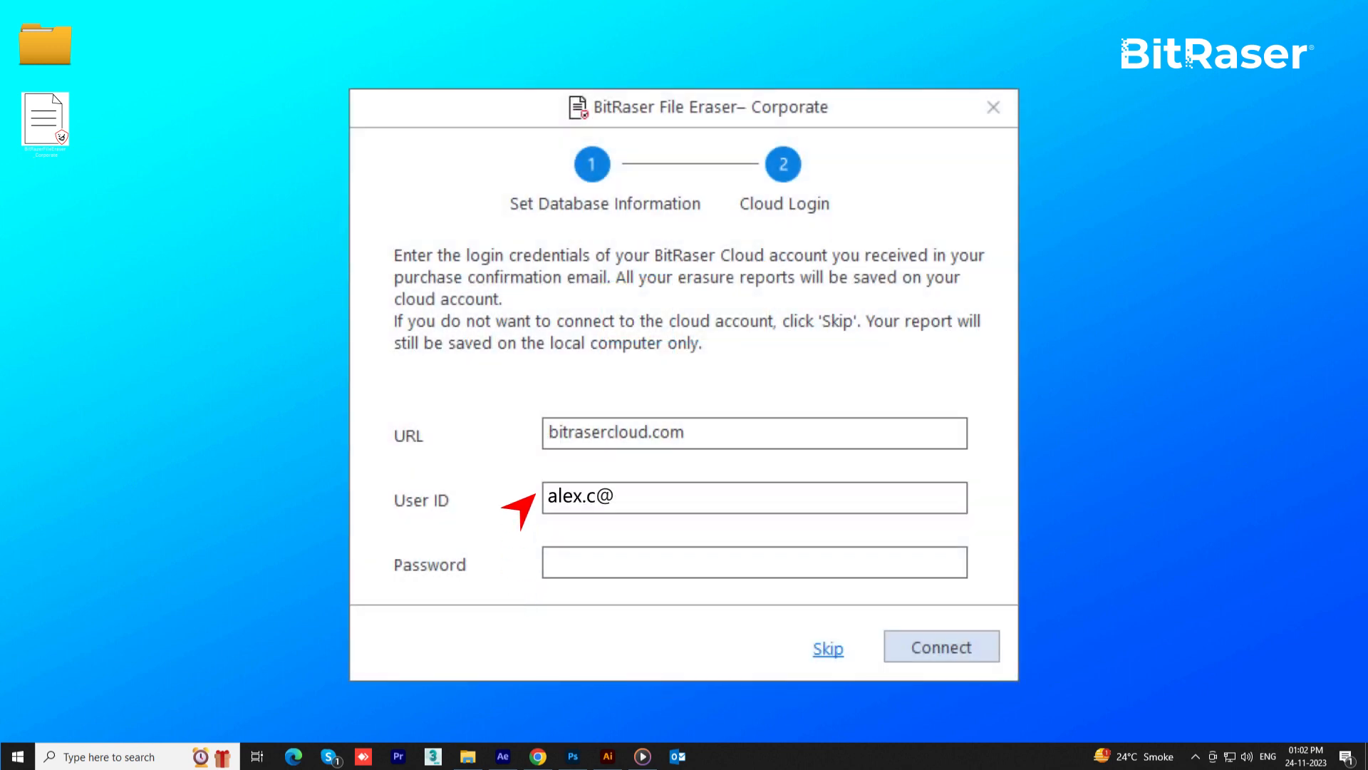
pyautogui.write('outlook.com')
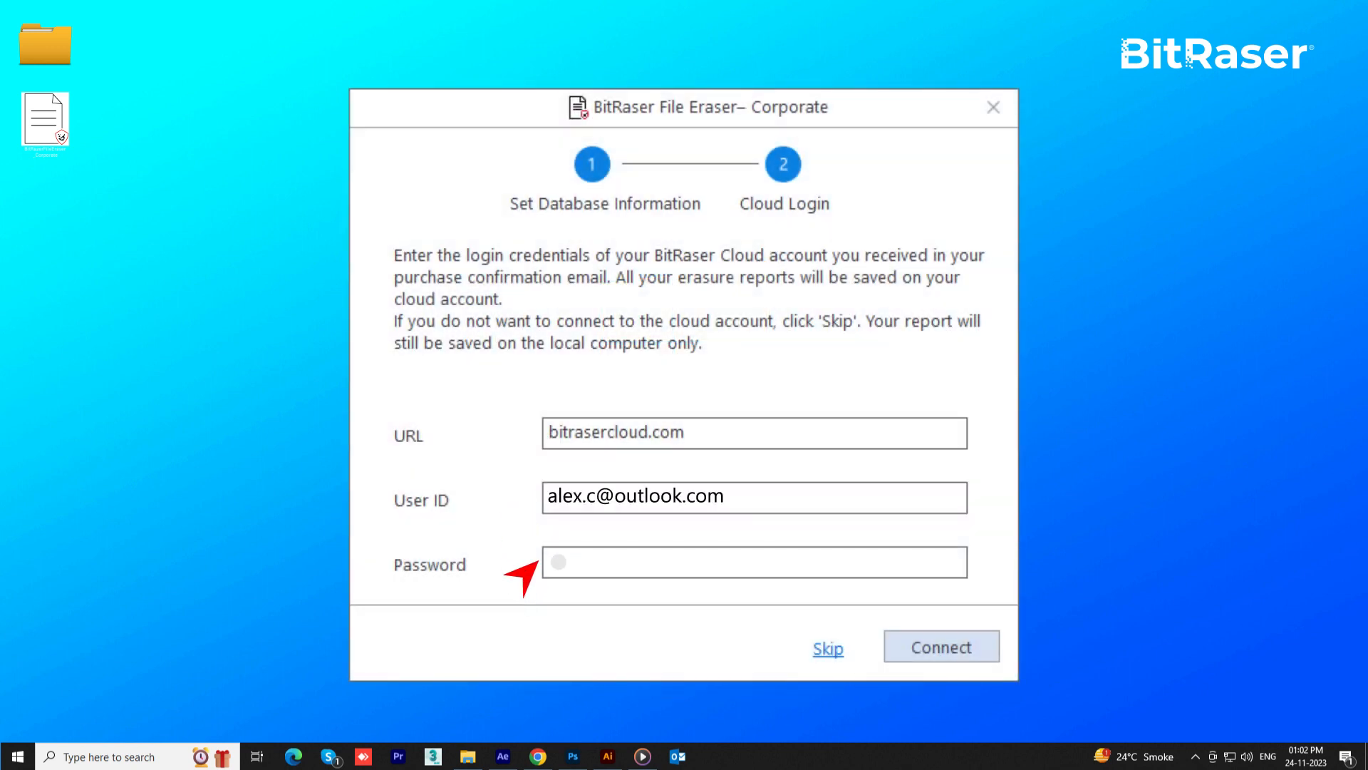
pyautogui.write('password')
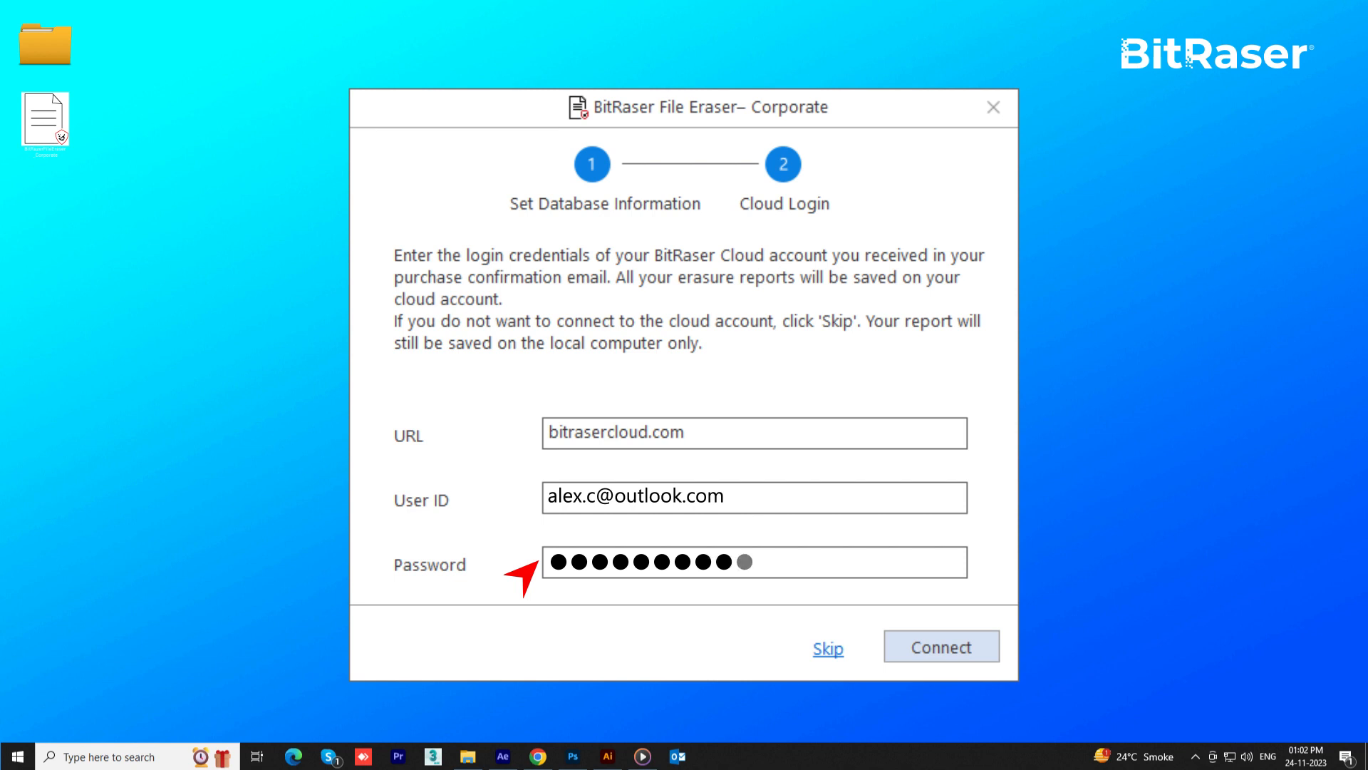
pyautogui.moveTo(941, 648)
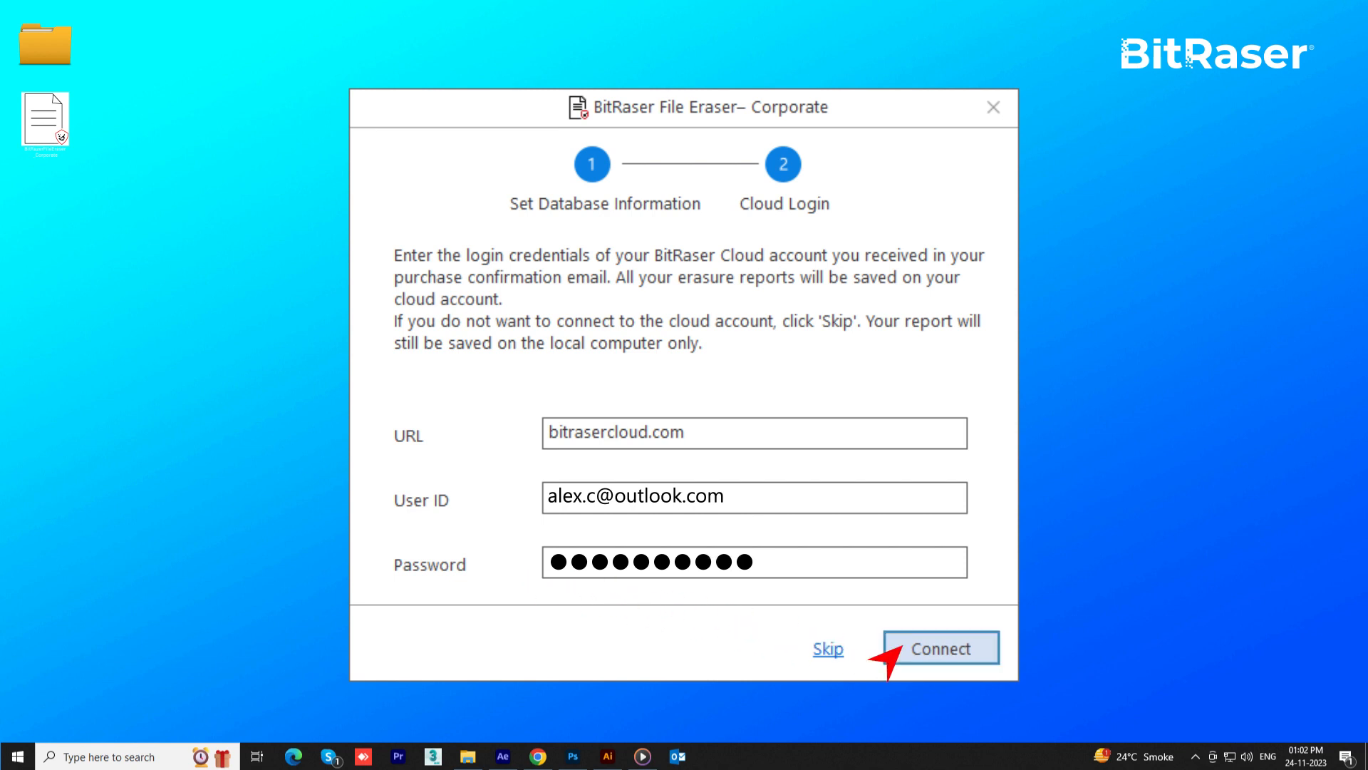
pyautogui.click(940, 649)
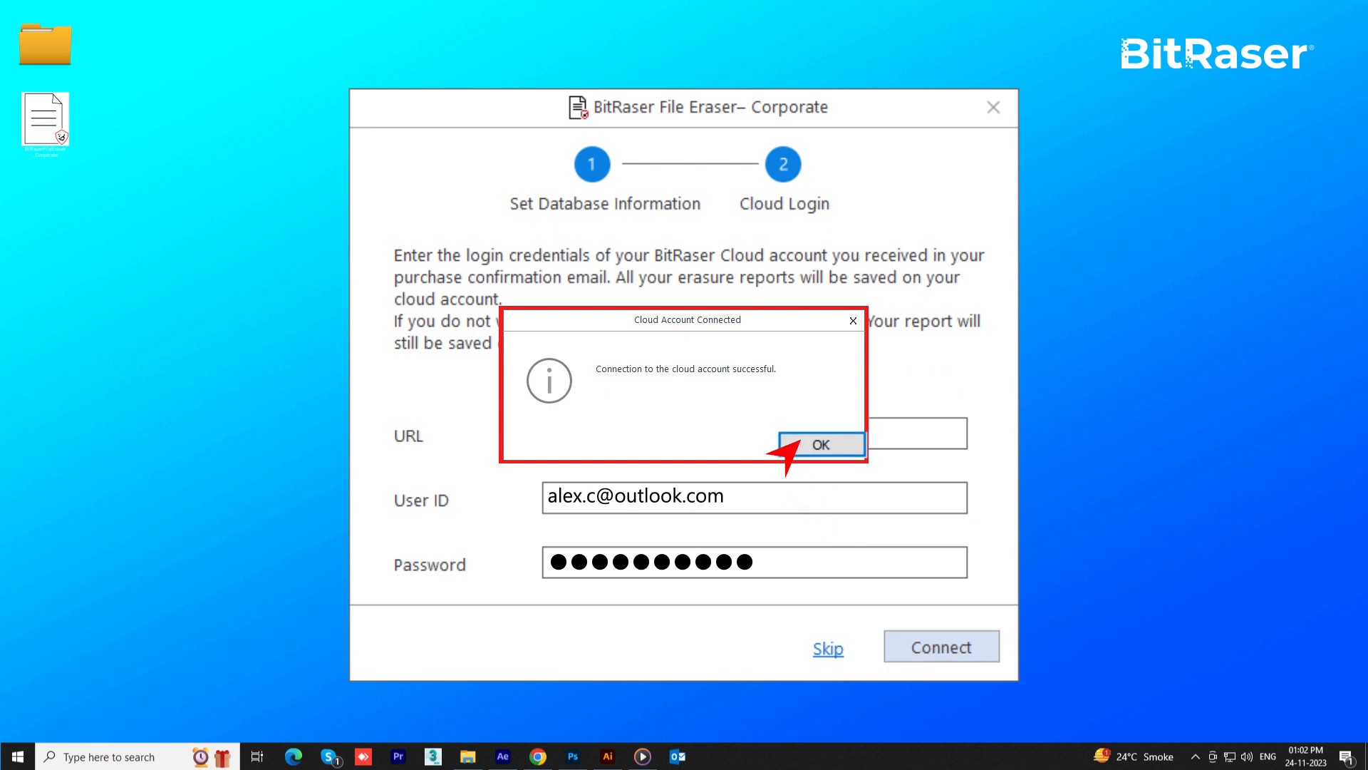
pyautogui.click(820, 444)
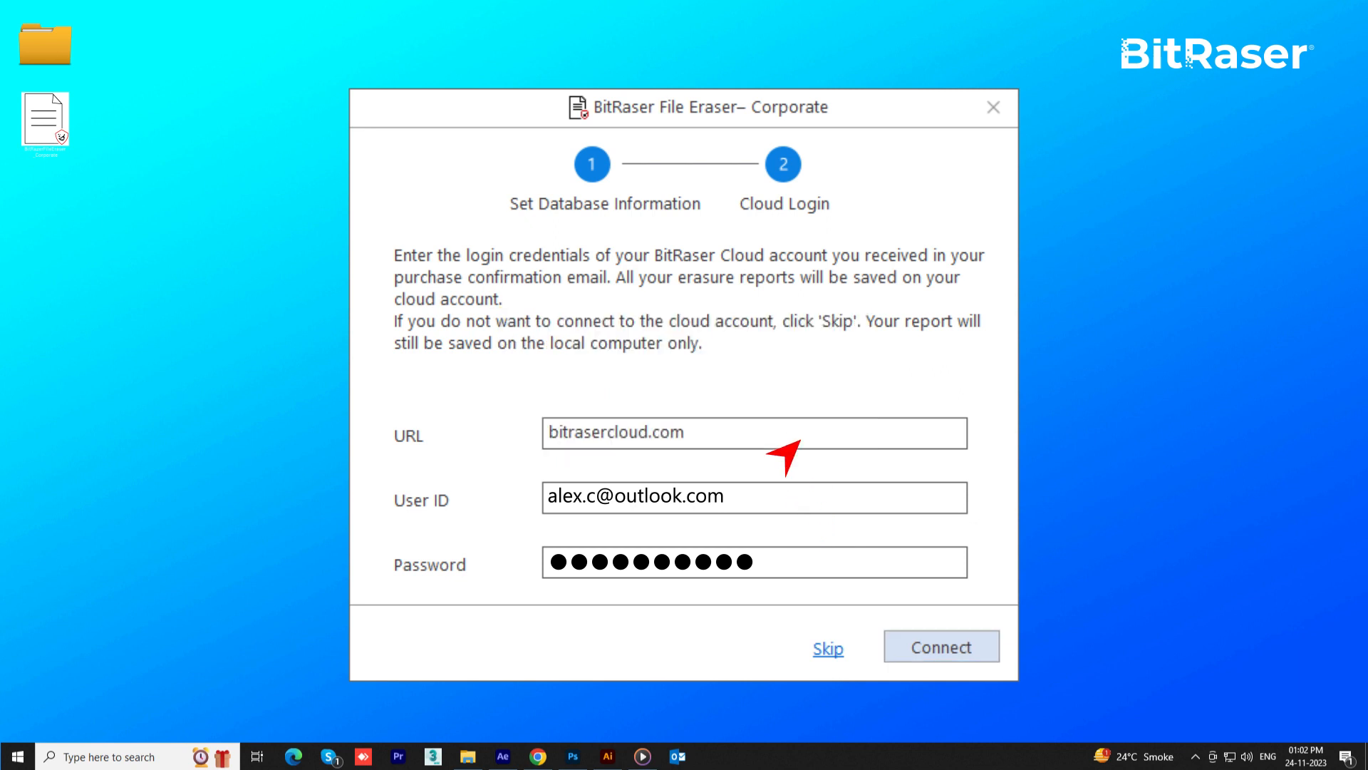
pyautogui.moveTo(827, 648)
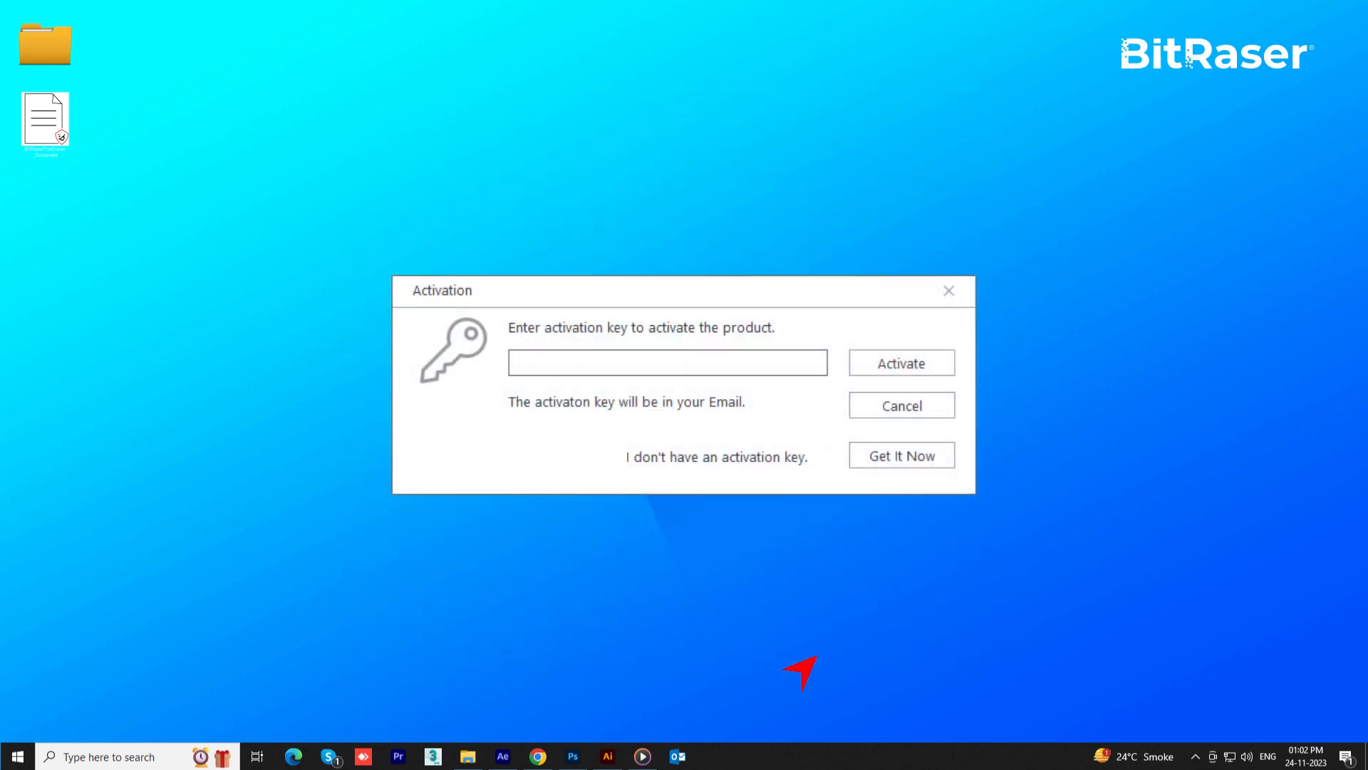
pyautogui.moveTo(503, 545)
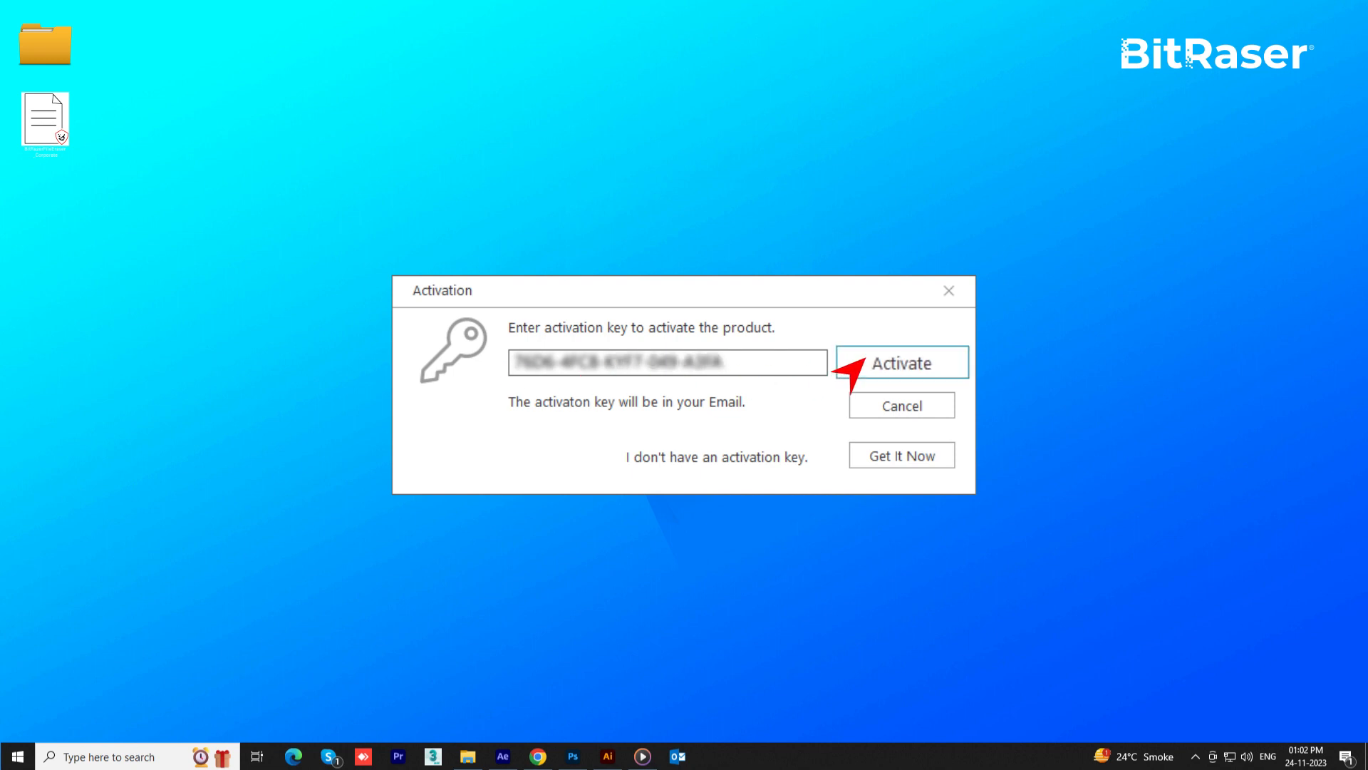
# Activate the product with the emailed key and acknowledge the success message
pyautogui.click(901, 362)
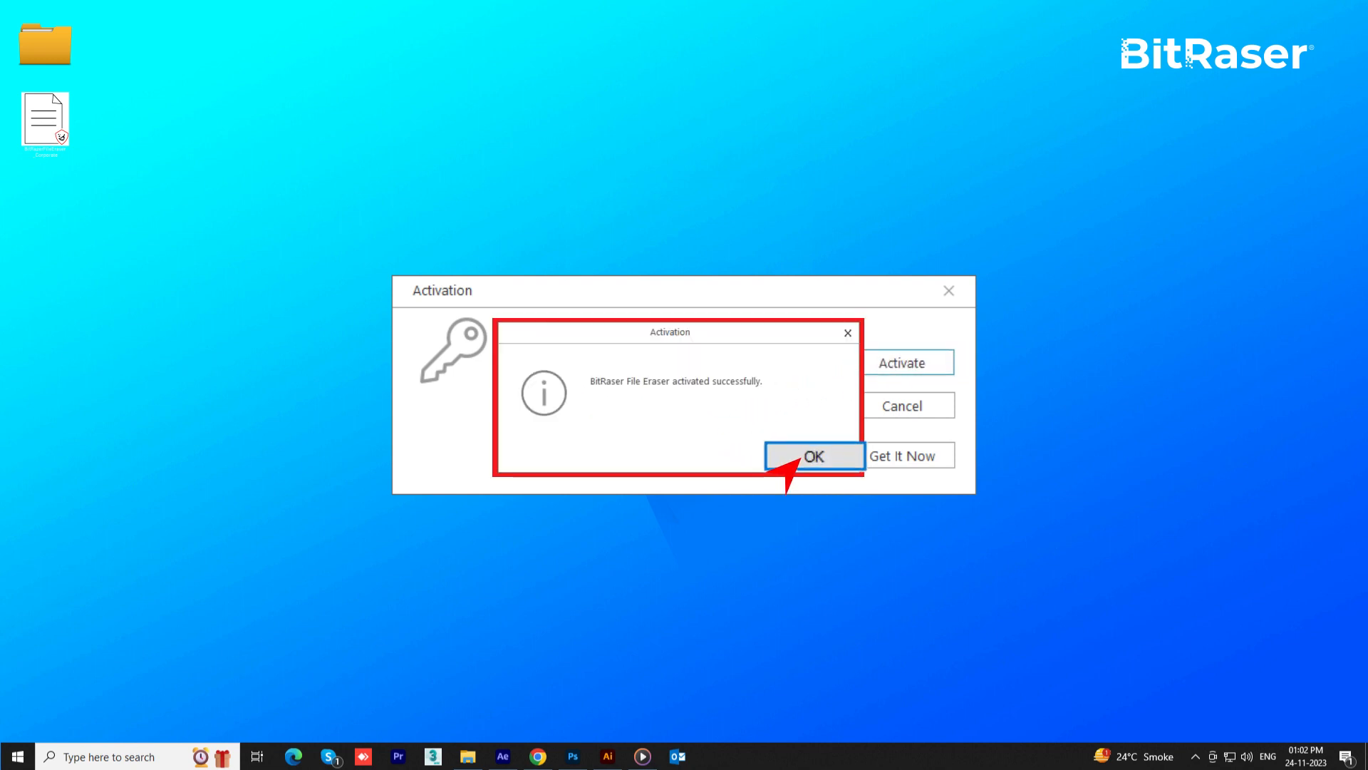
pyautogui.click(814, 456)
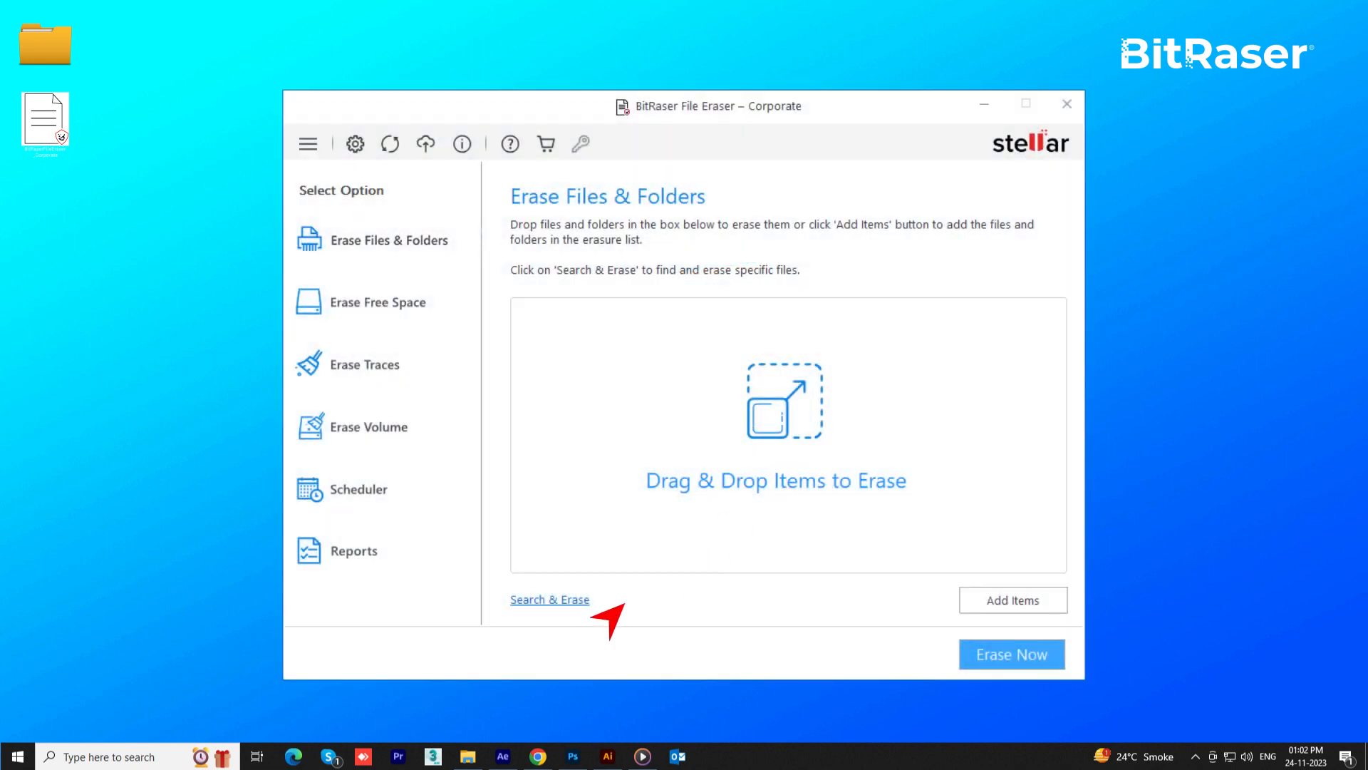
pyautogui.click(388, 240)
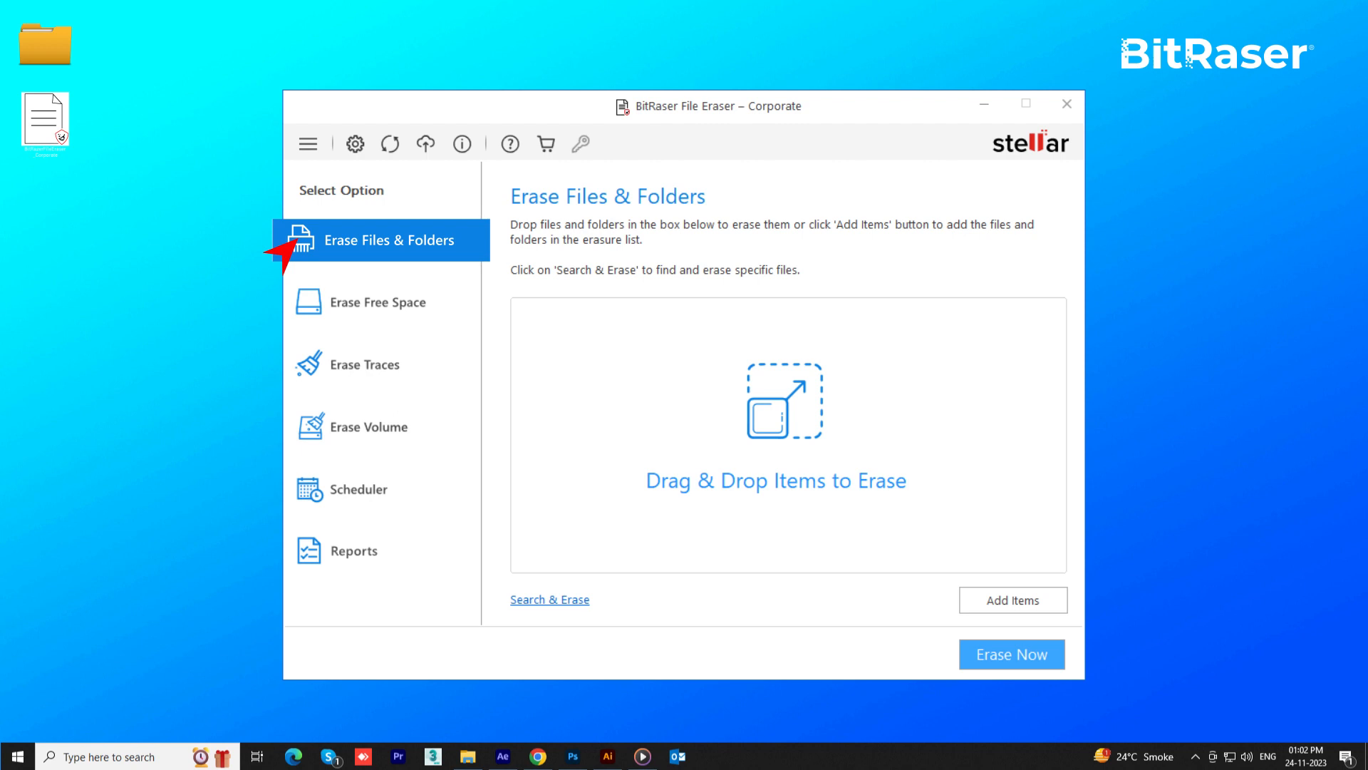
pyautogui.click(377, 303)
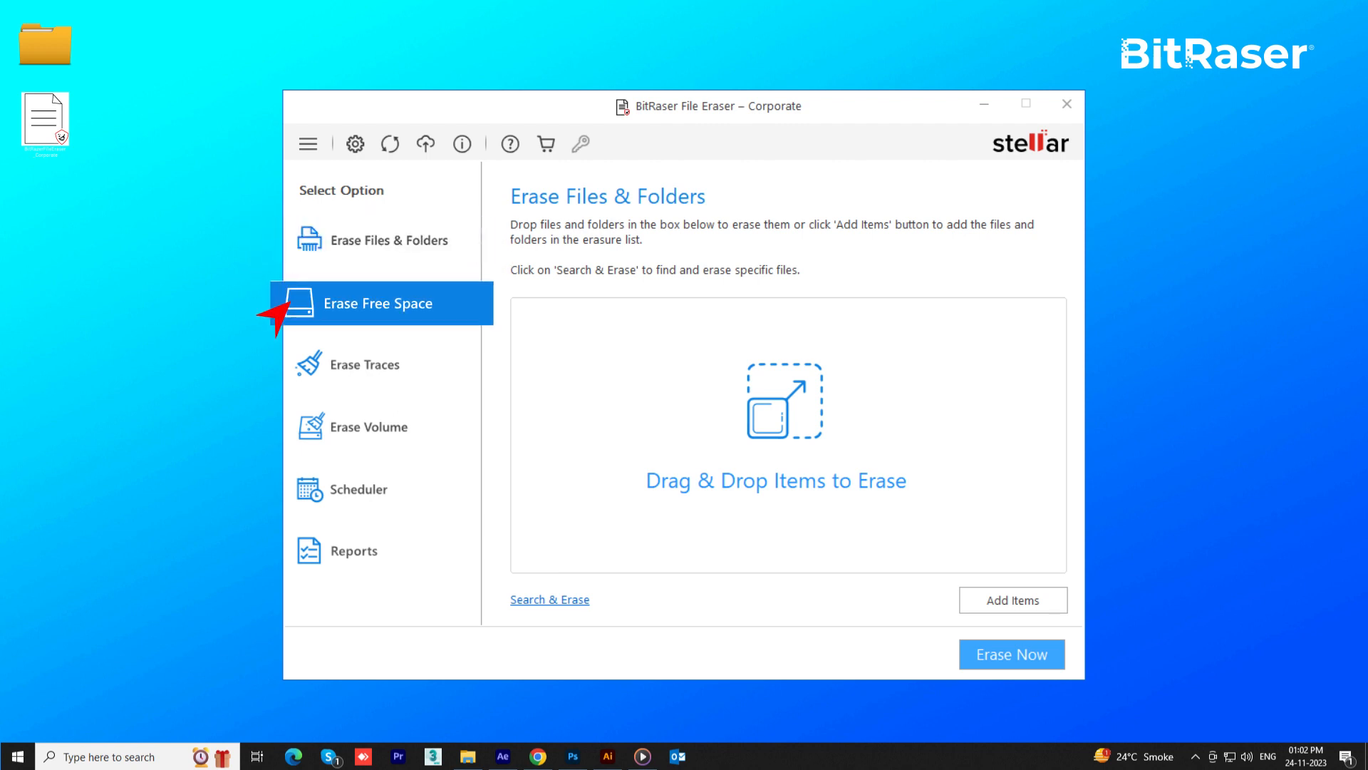
pyautogui.click(361, 365)
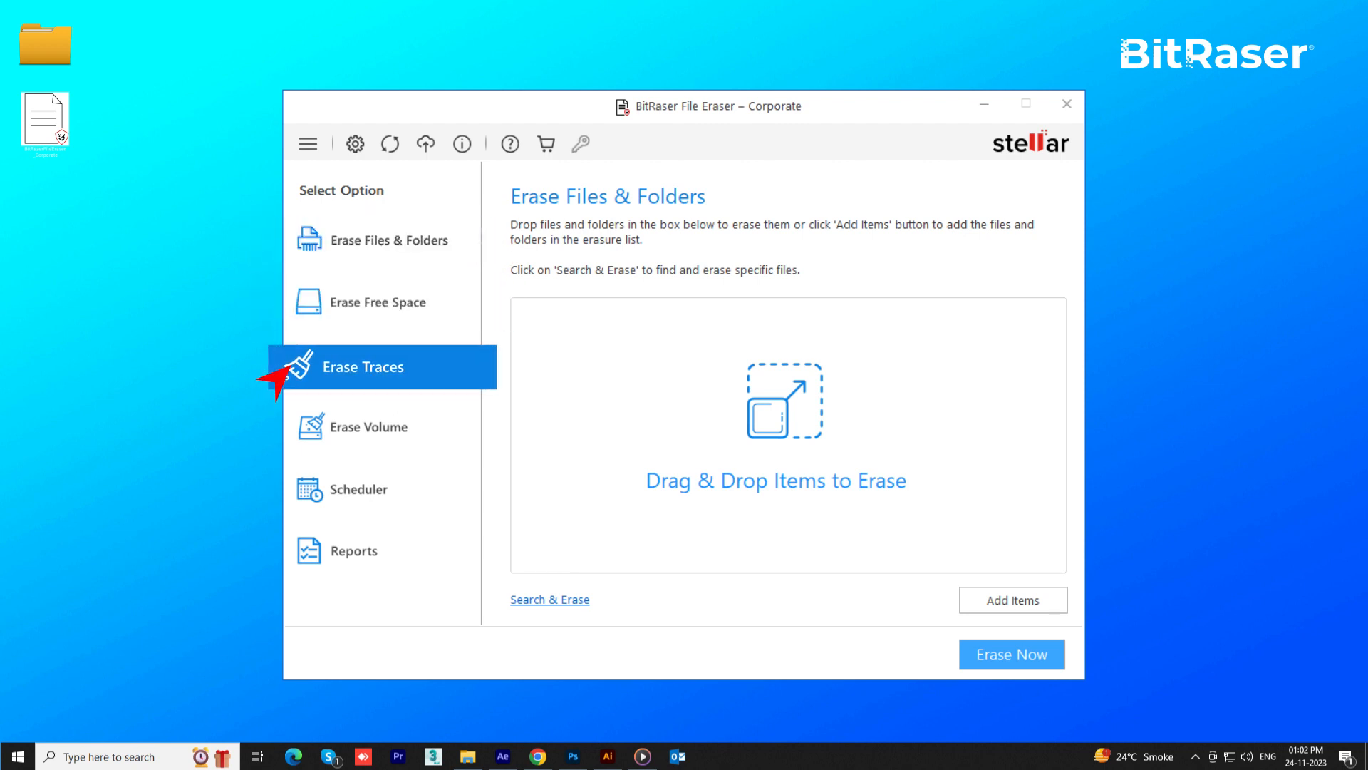
pyautogui.click(367, 428)
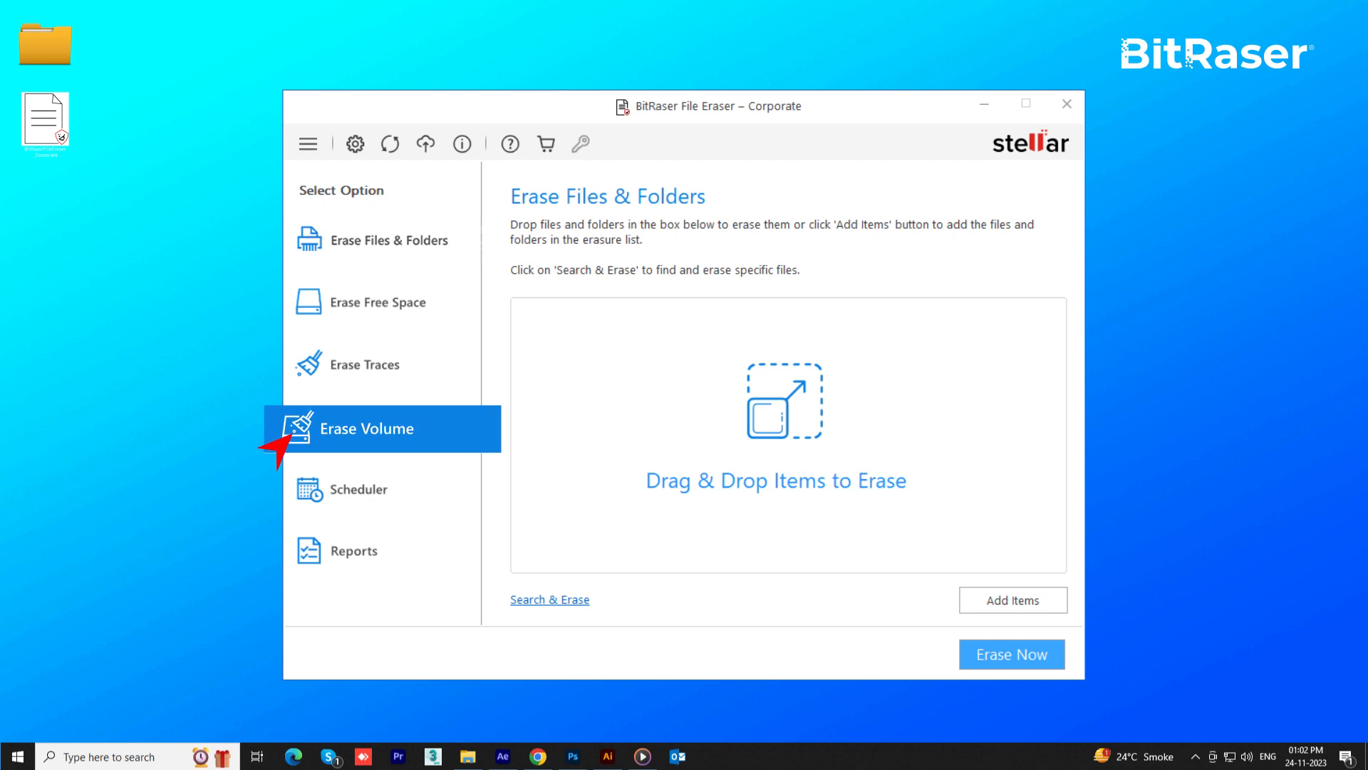
pyautogui.click(352, 552)
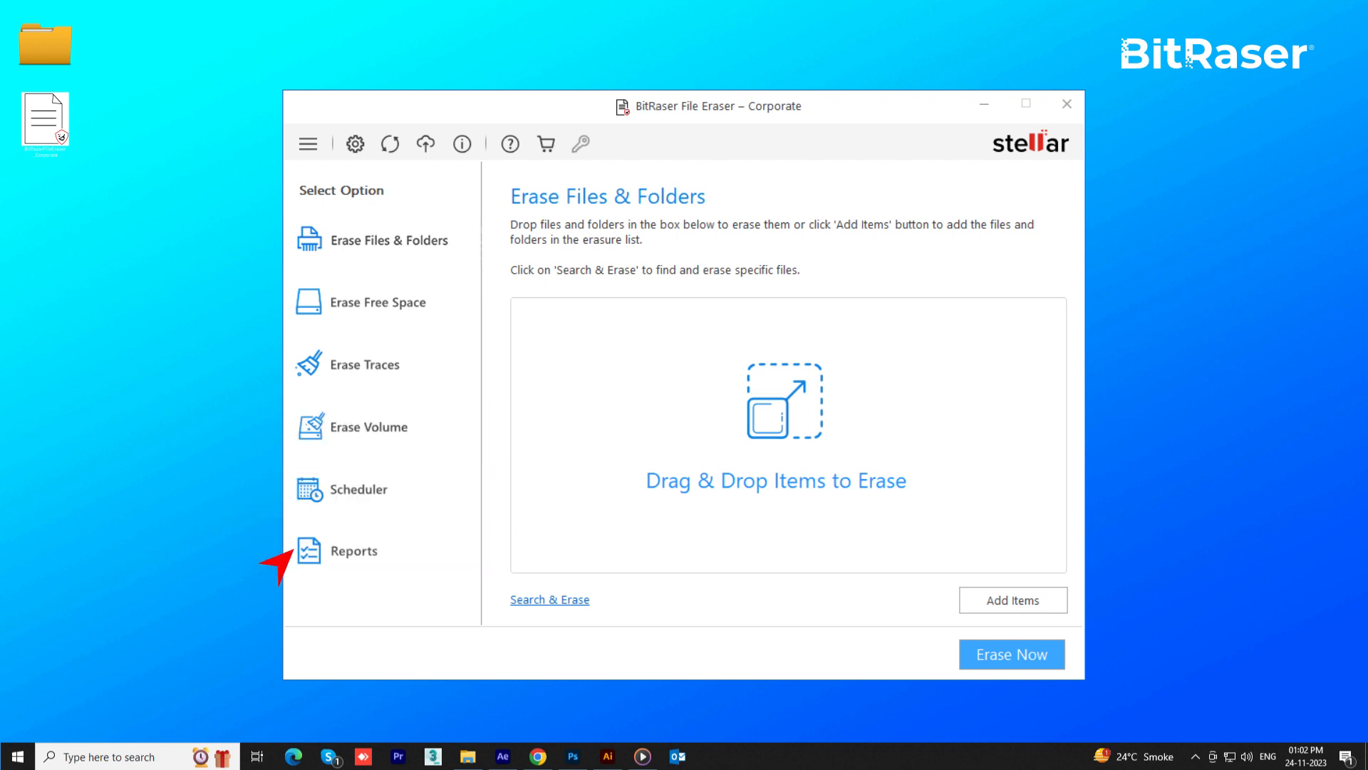
pyautogui.moveTo(277, 249)
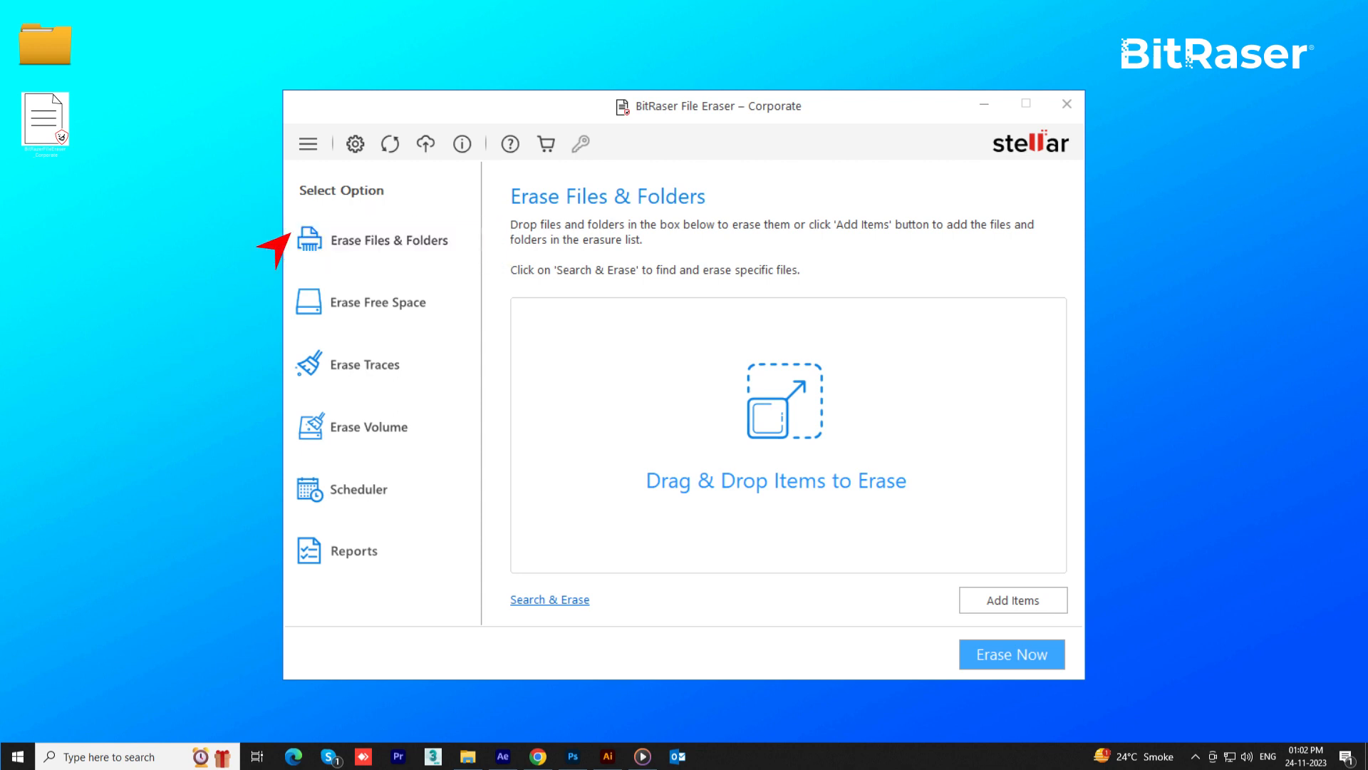
pyautogui.moveTo(964, 618)
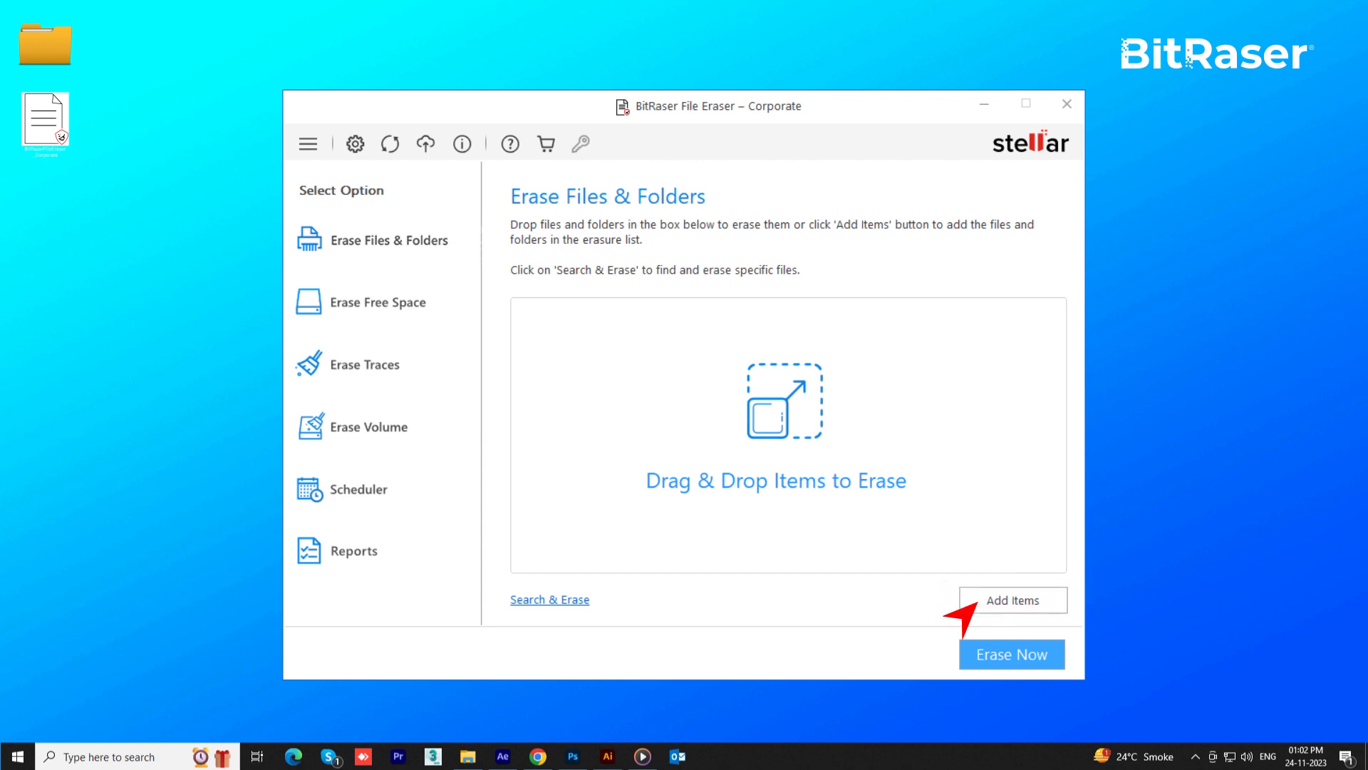
# Add the 12.47 KB document to the erasure list and start erasing it
pyautogui.click(1011, 599)
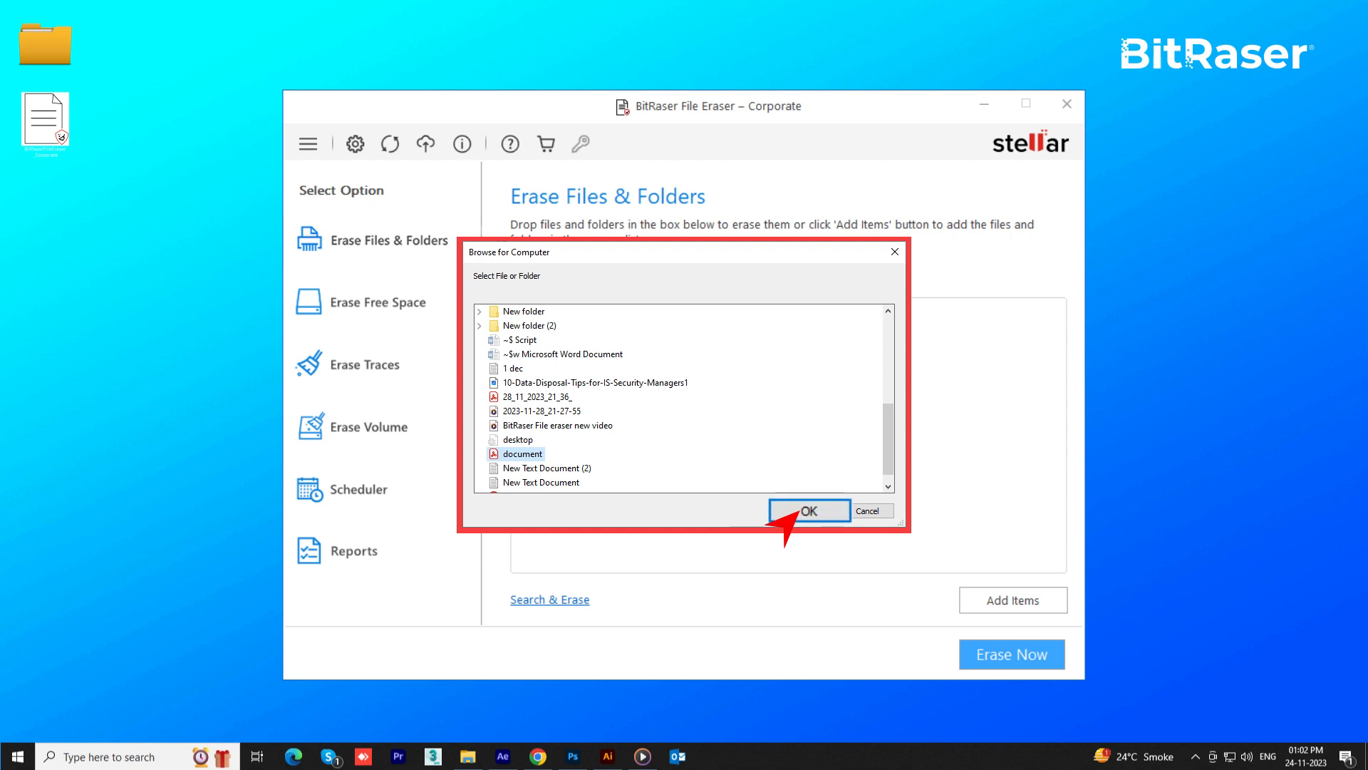
pyautogui.click(807, 510)
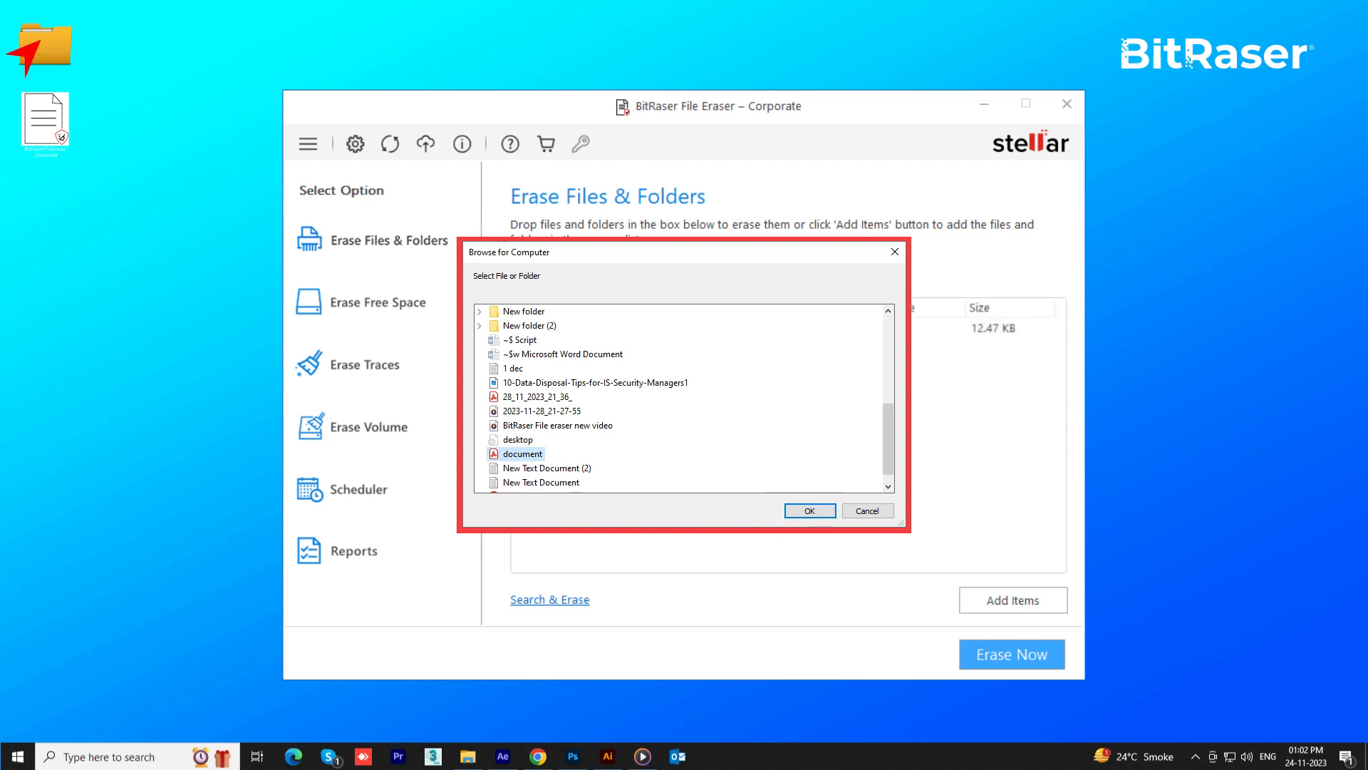
pyautogui.click(867, 511)
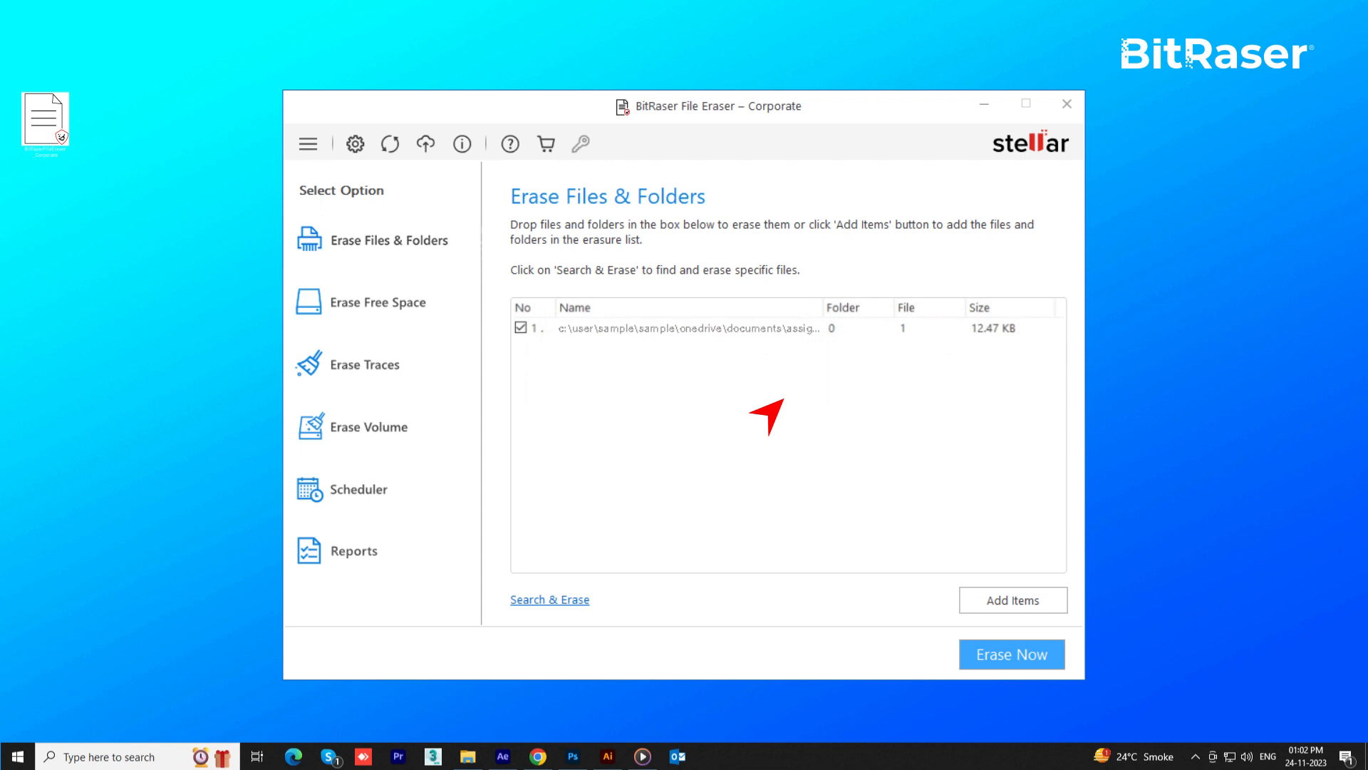
pyautogui.moveTo(833, 506)
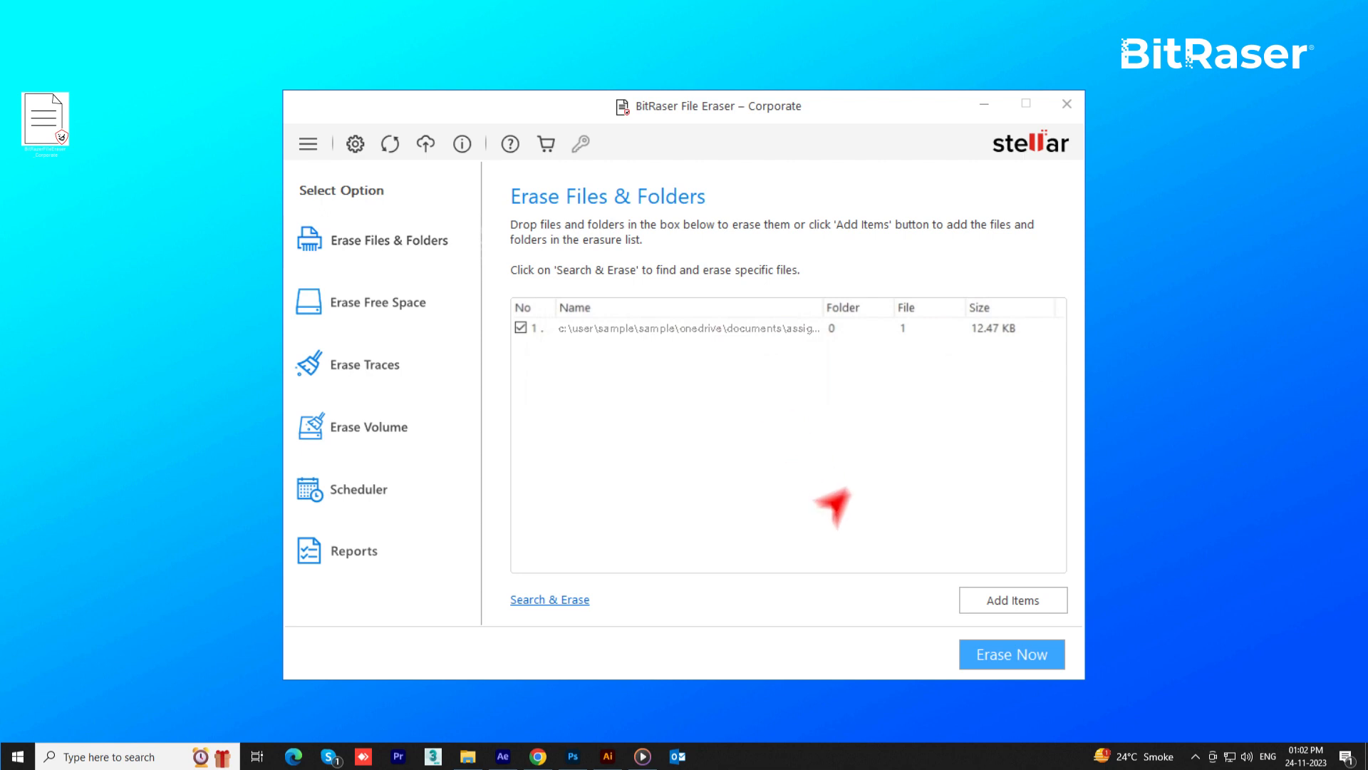
pyautogui.click(1010, 653)
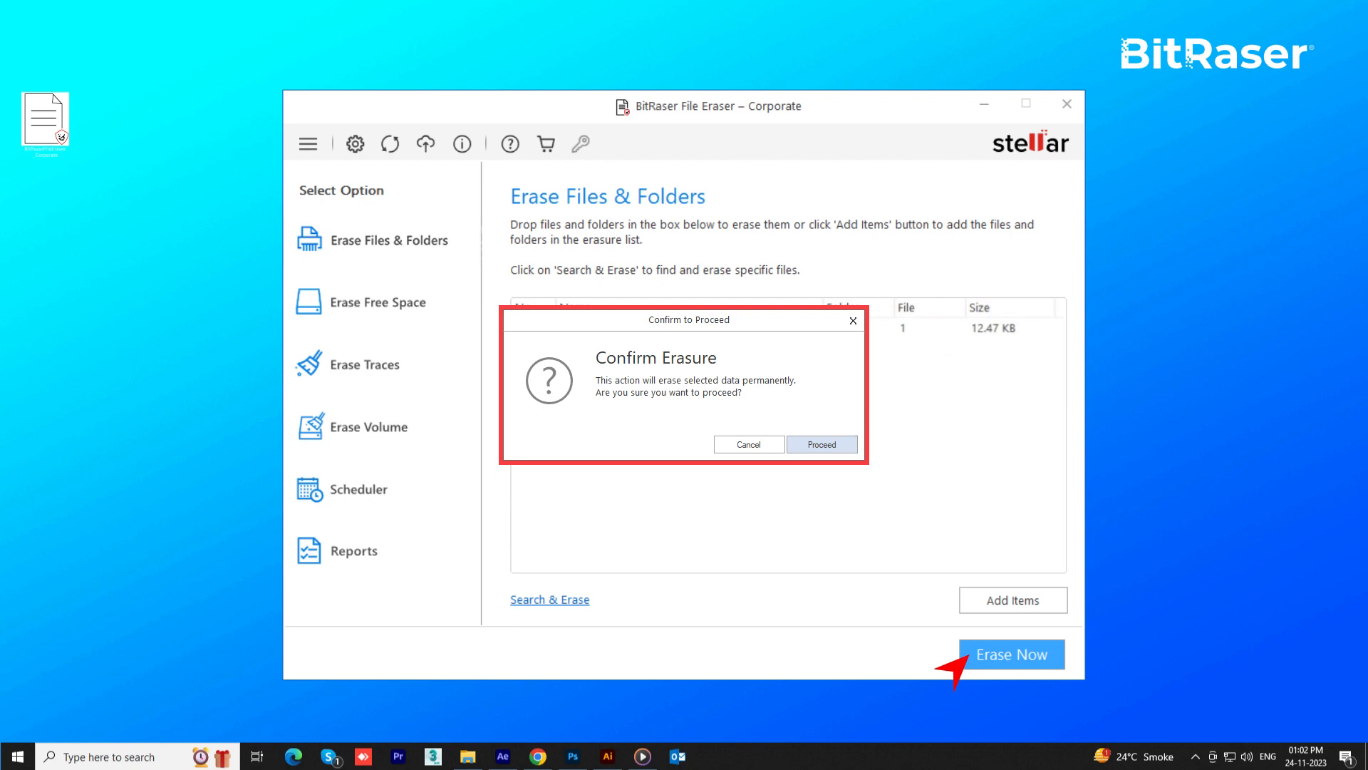
pyautogui.moveTo(793, 458)
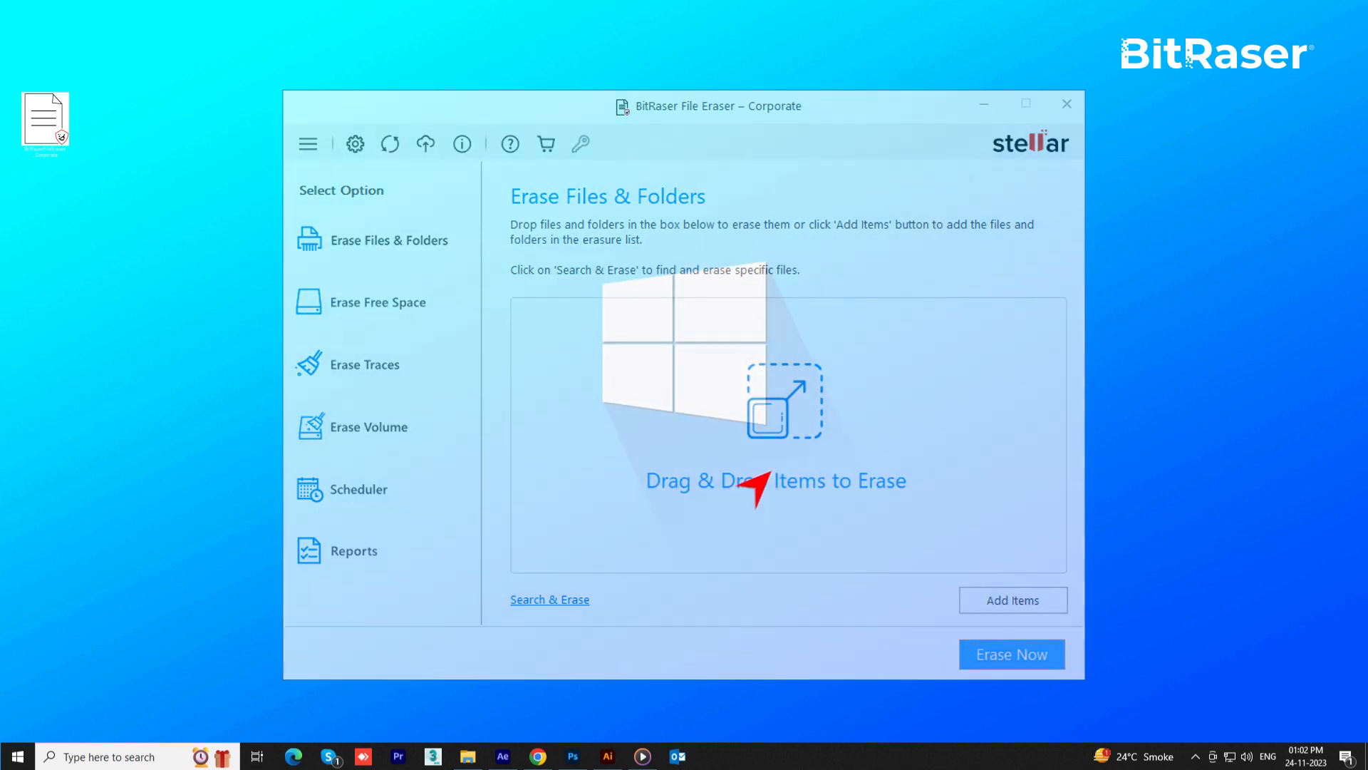
# Schedule a run-once erasure task named 'Task 1' for a 70.55 KB document
pyautogui.click(1011, 653)
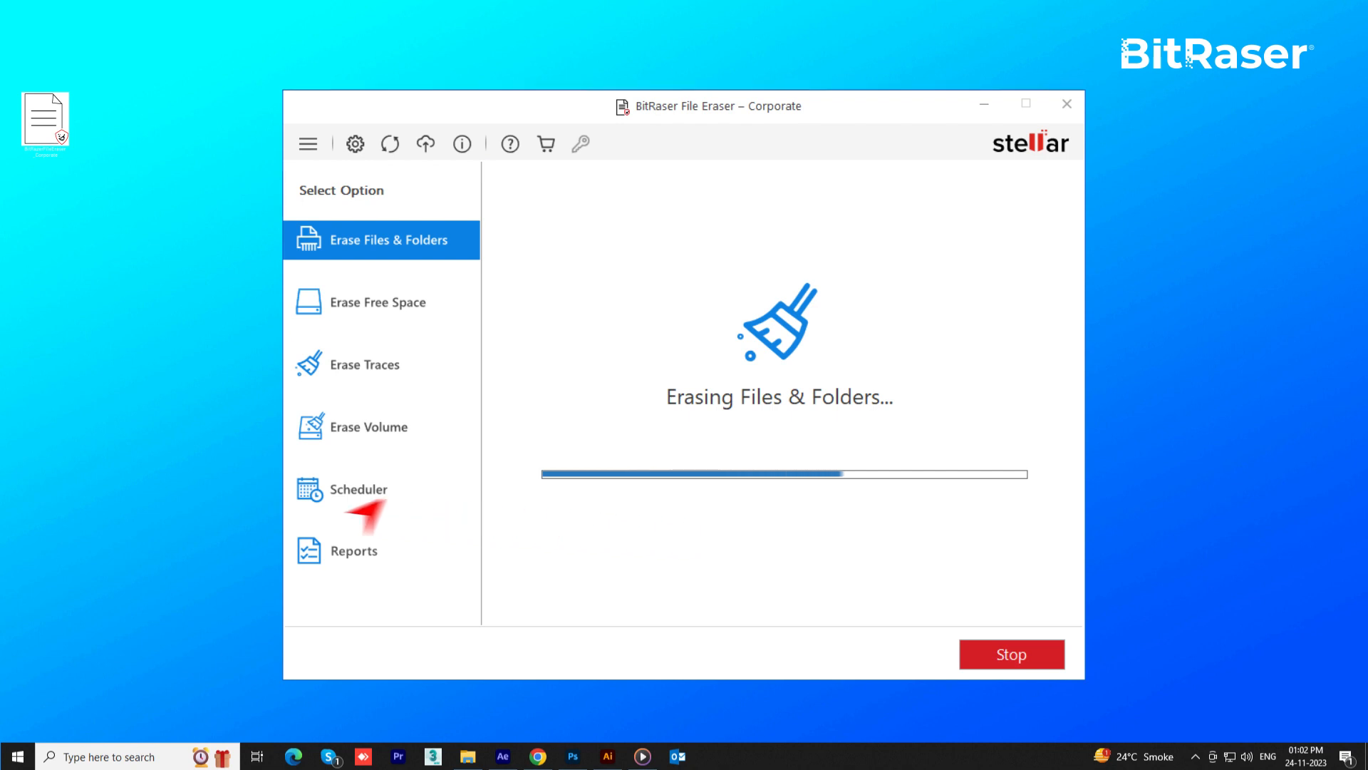
pyautogui.click(366, 488)
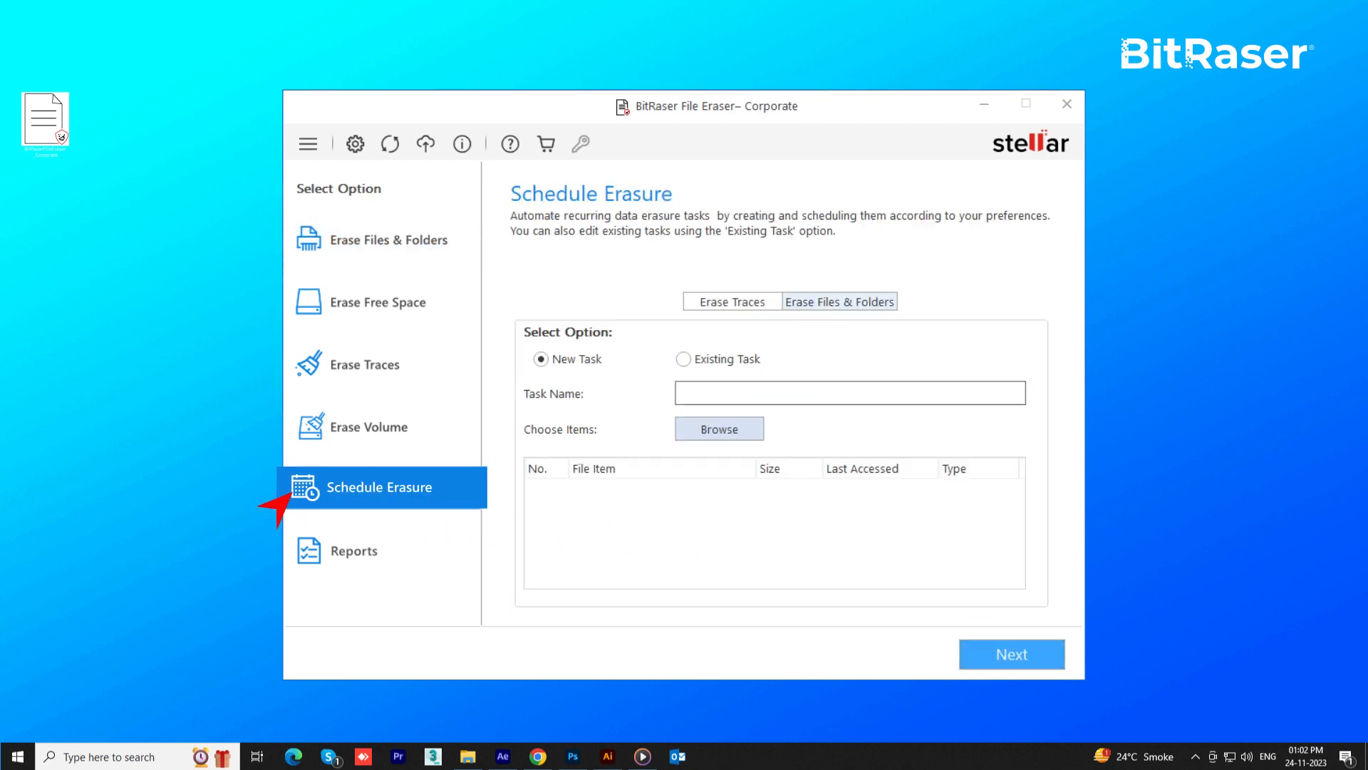
pyautogui.write('Task 1')
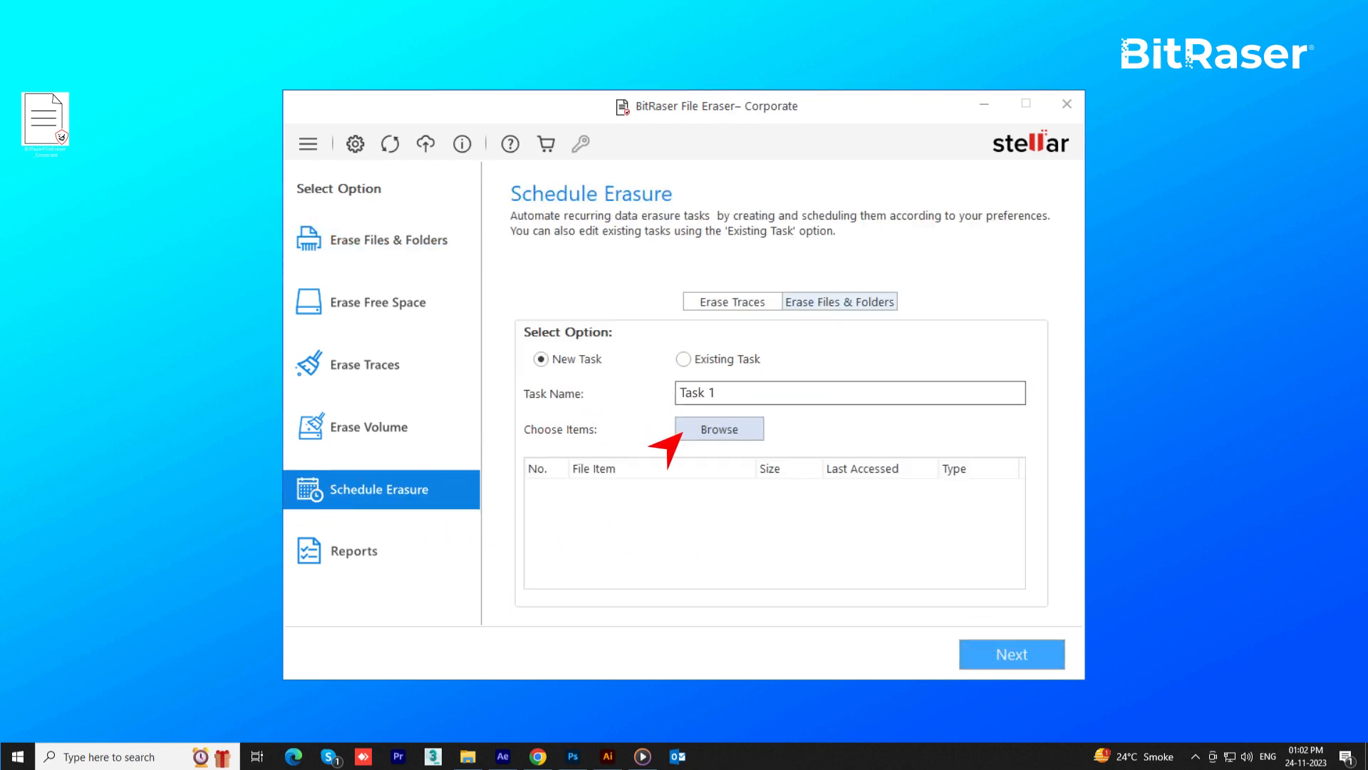
pyautogui.click(718, 428)
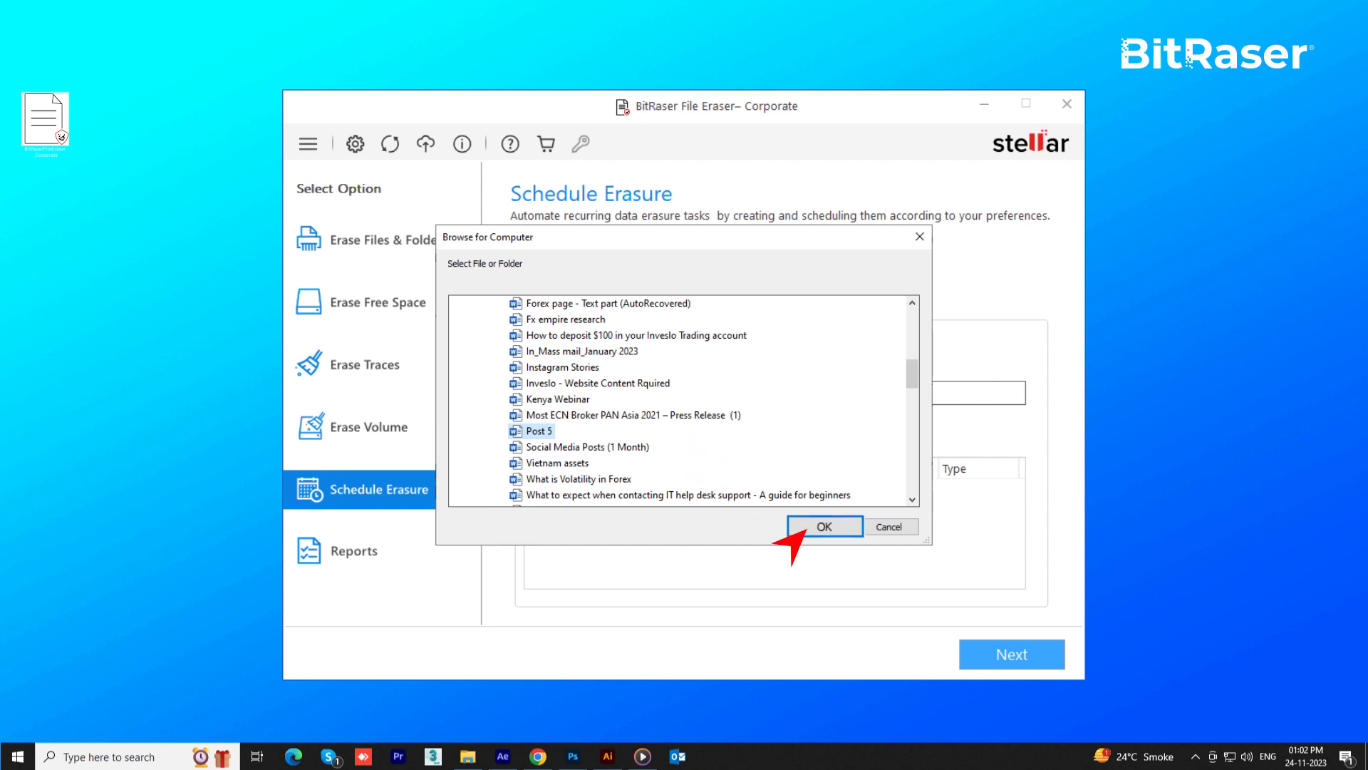
pyautogui.click(823, 525)
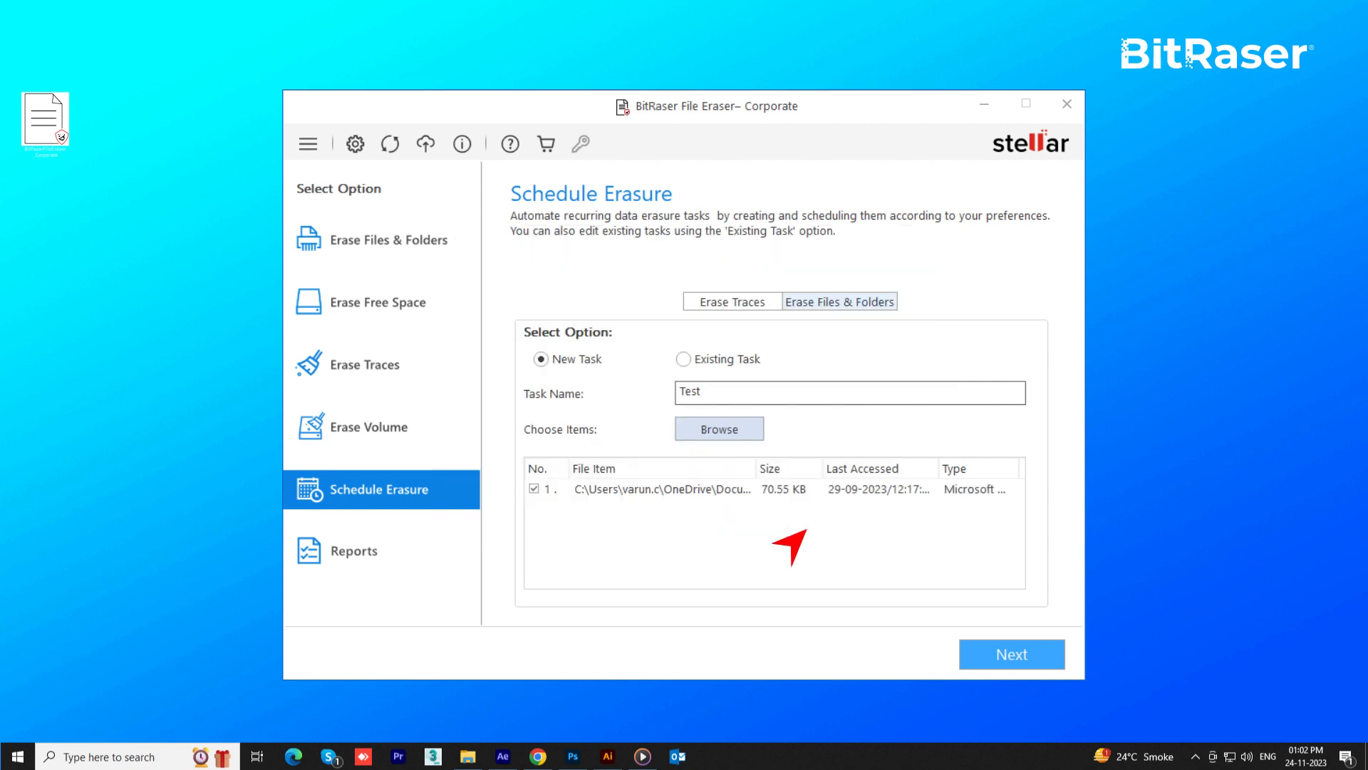
pyautogui.click(1010, 654)
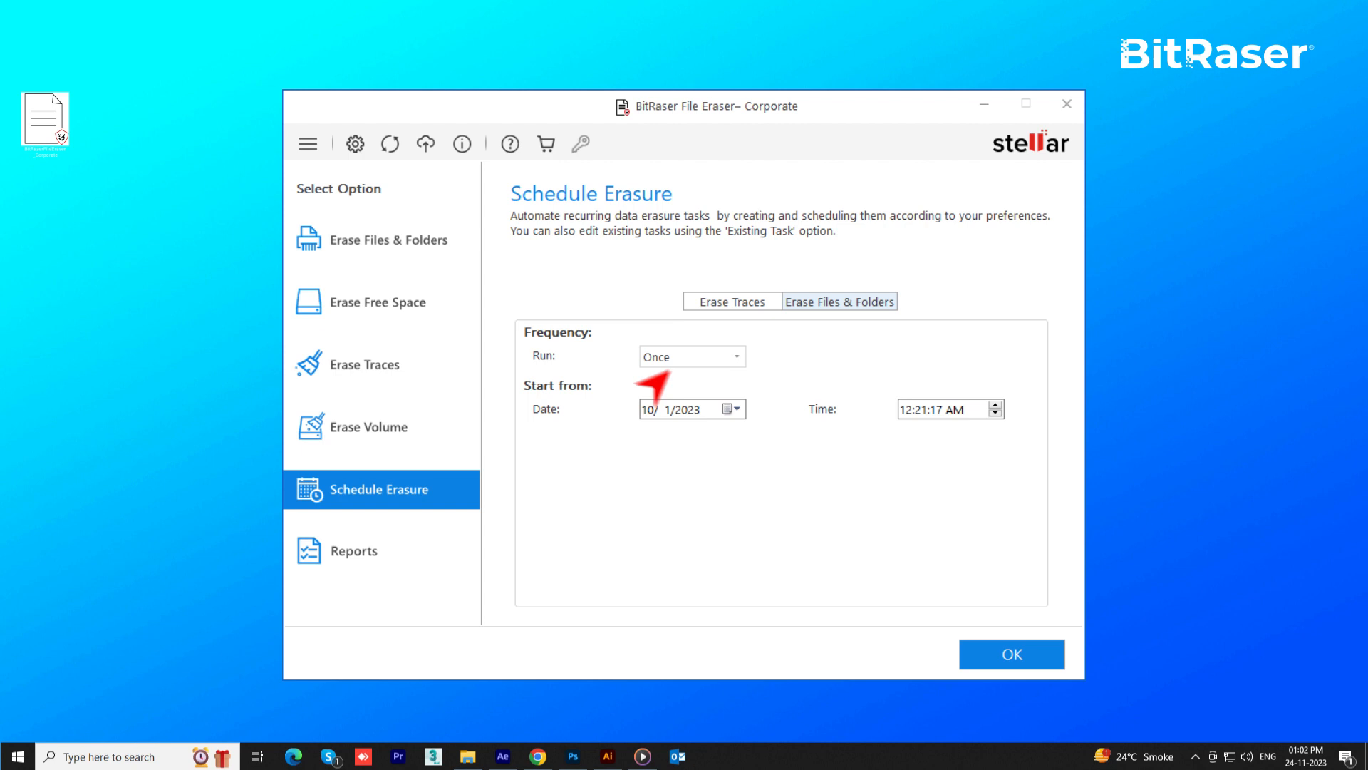
pyautogui.click(1011, 653)
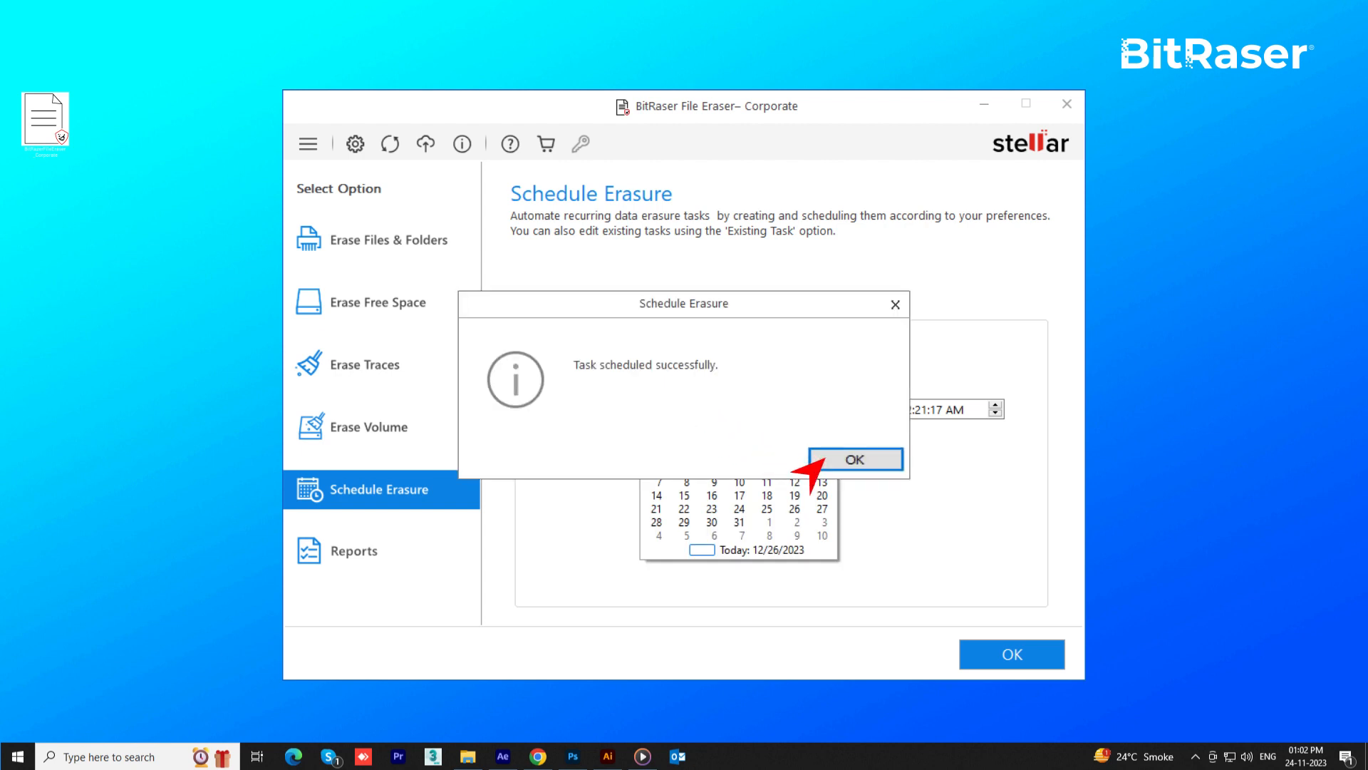
pyautogui.click(853, 458)
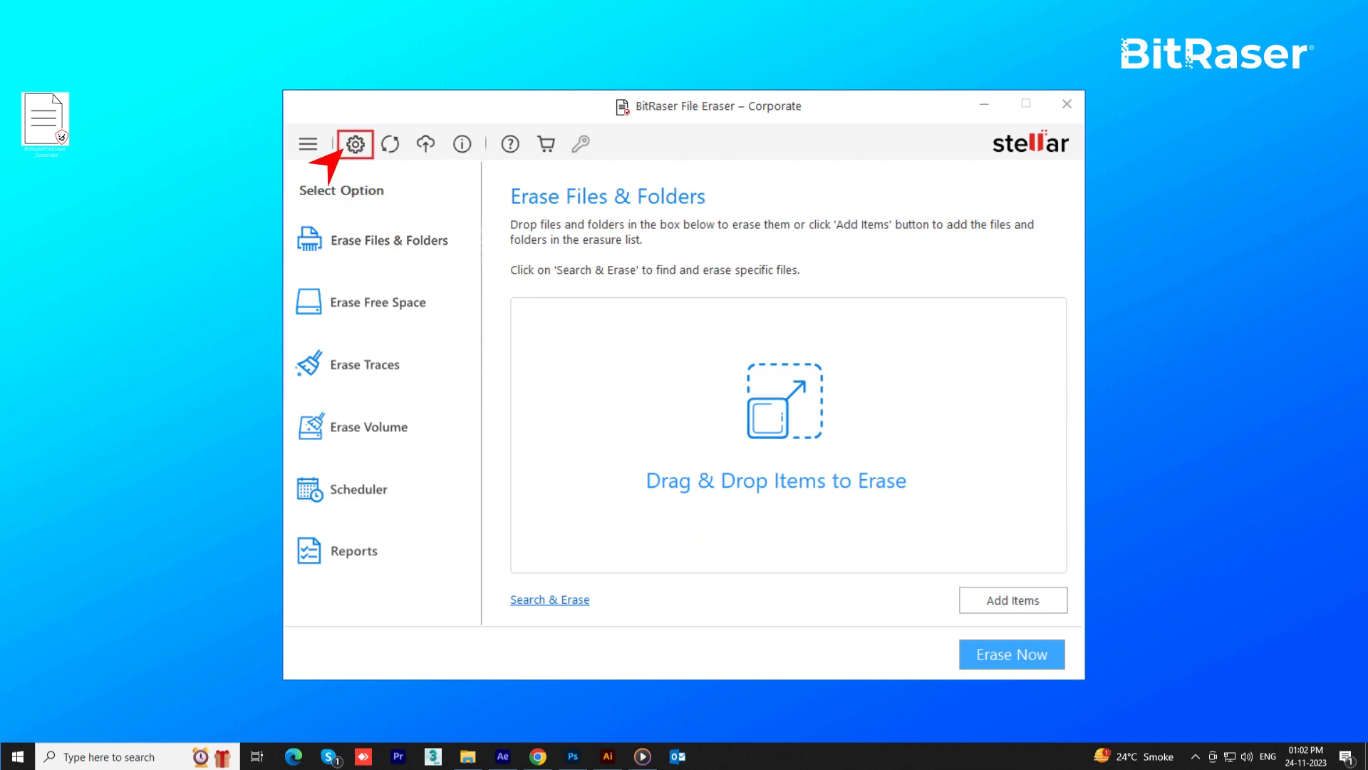
pyautogui.click(354, 144)
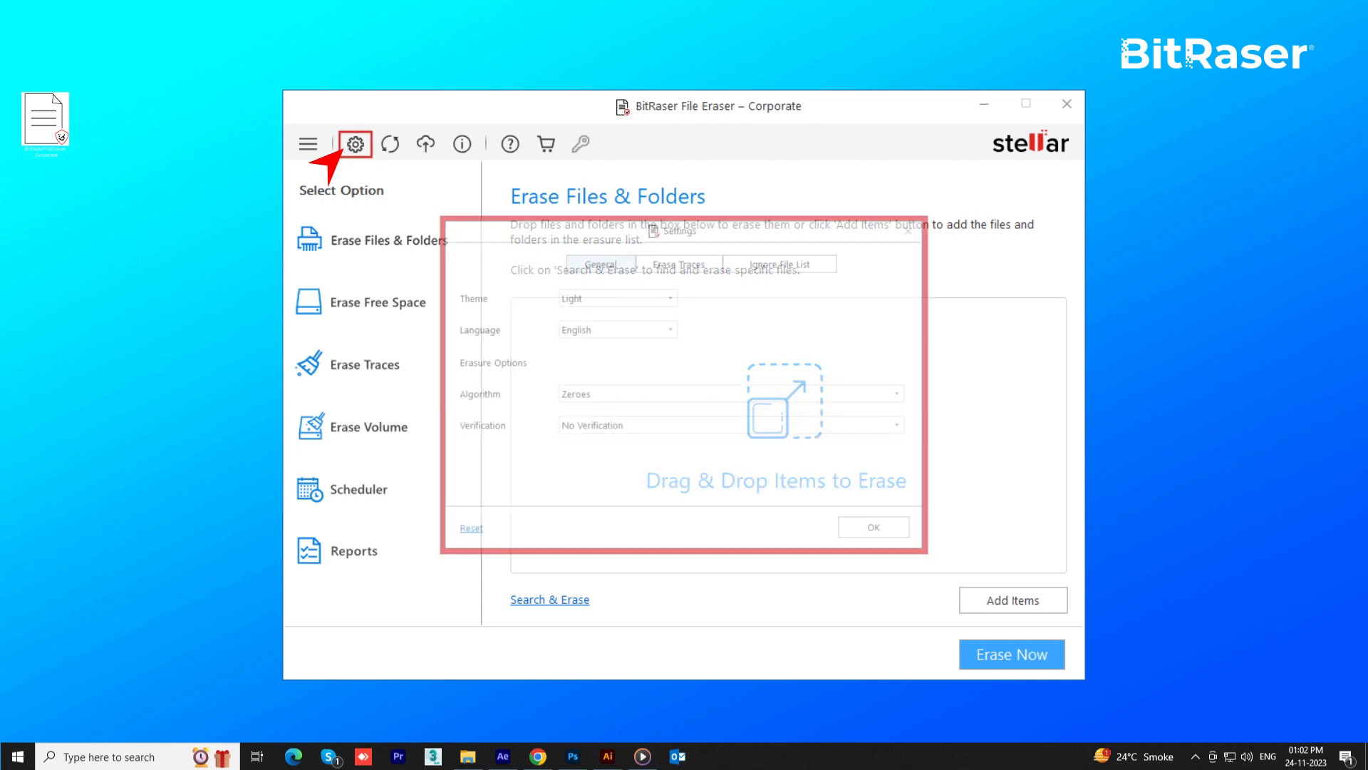
pyautogui.click(894, 394)
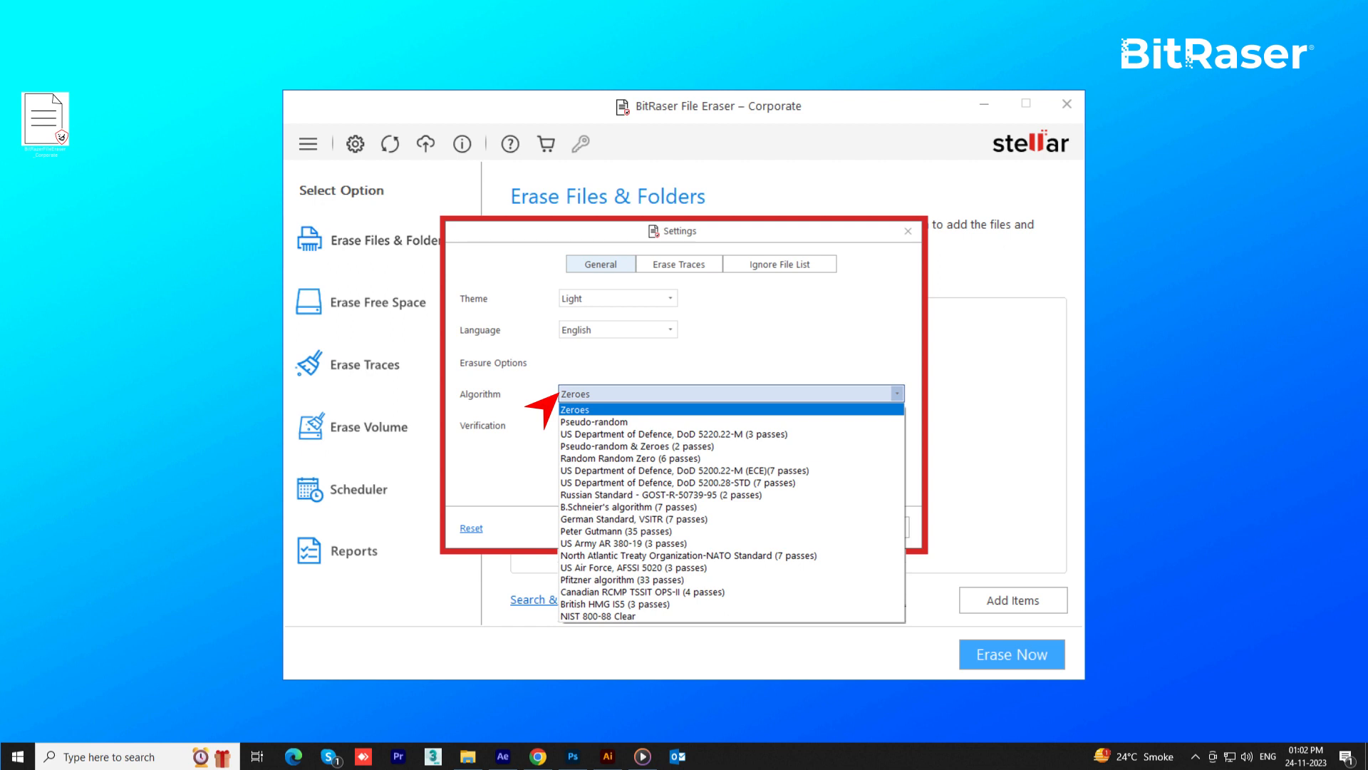
pyautogui.click(574, 409)
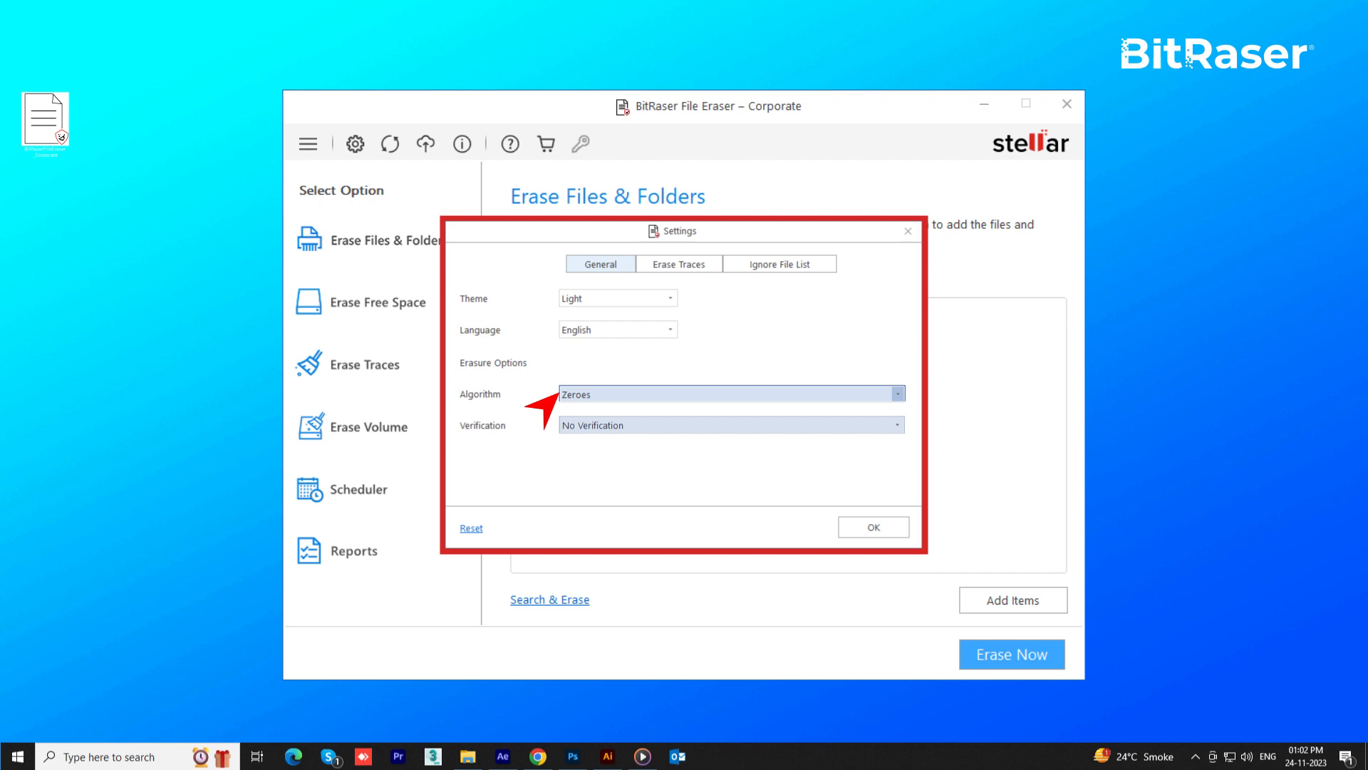
pyautogui.moveTo(541, 436)
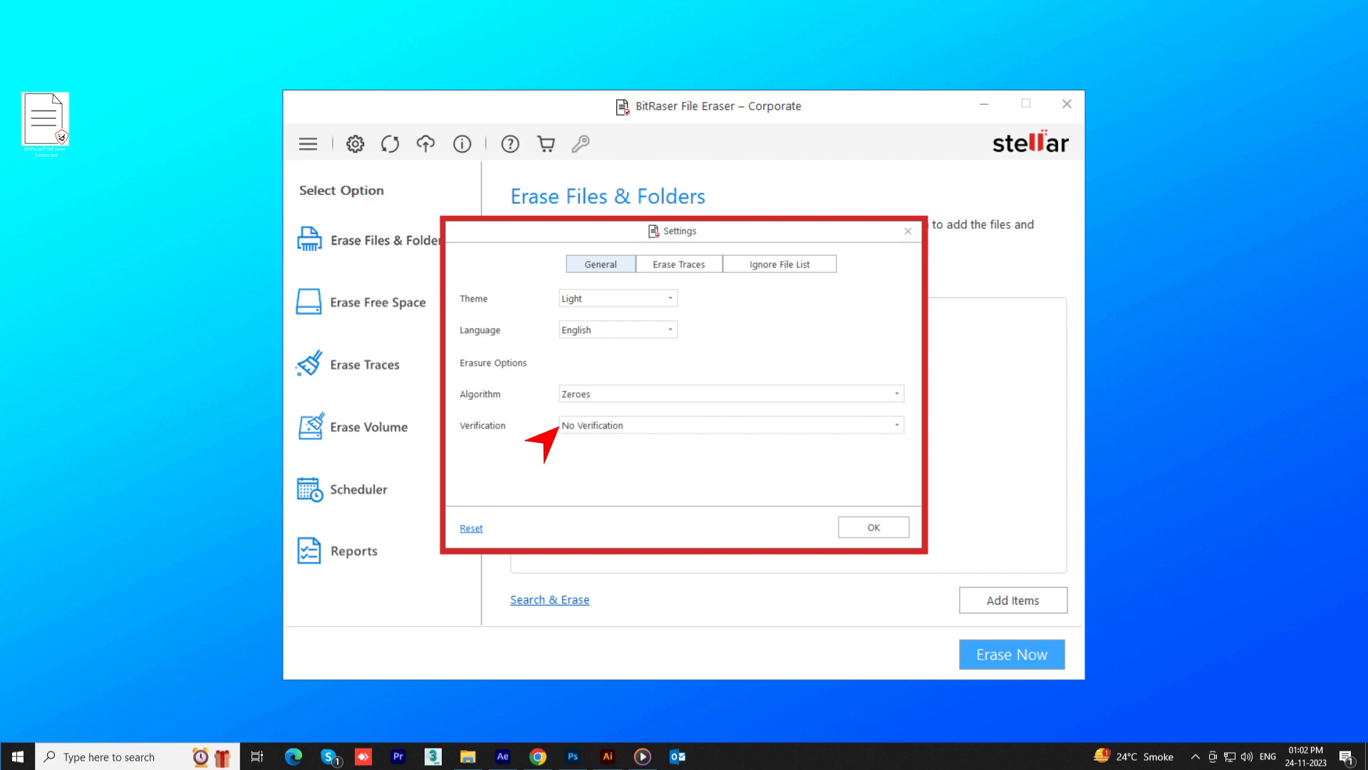
pyautogui.click(872, 526)
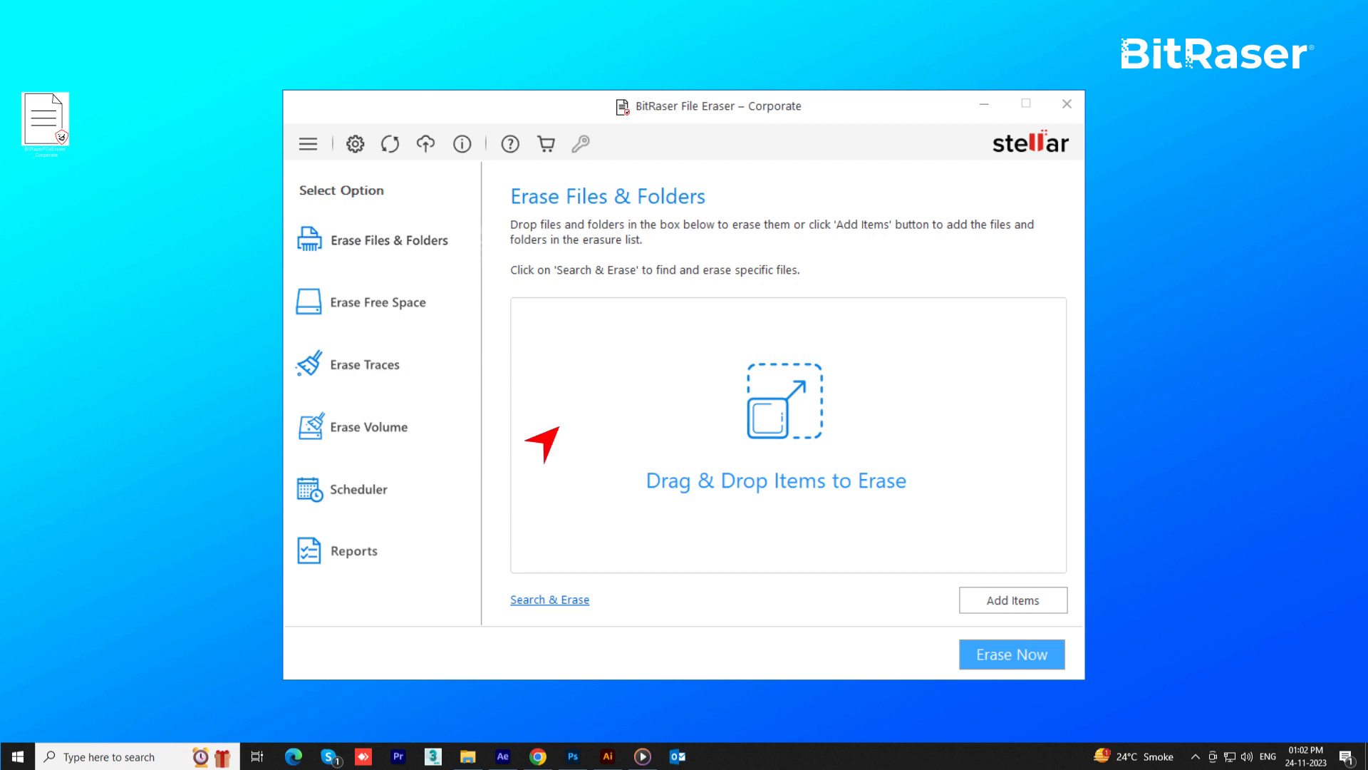
pyautogui.moveTo(301, 600)
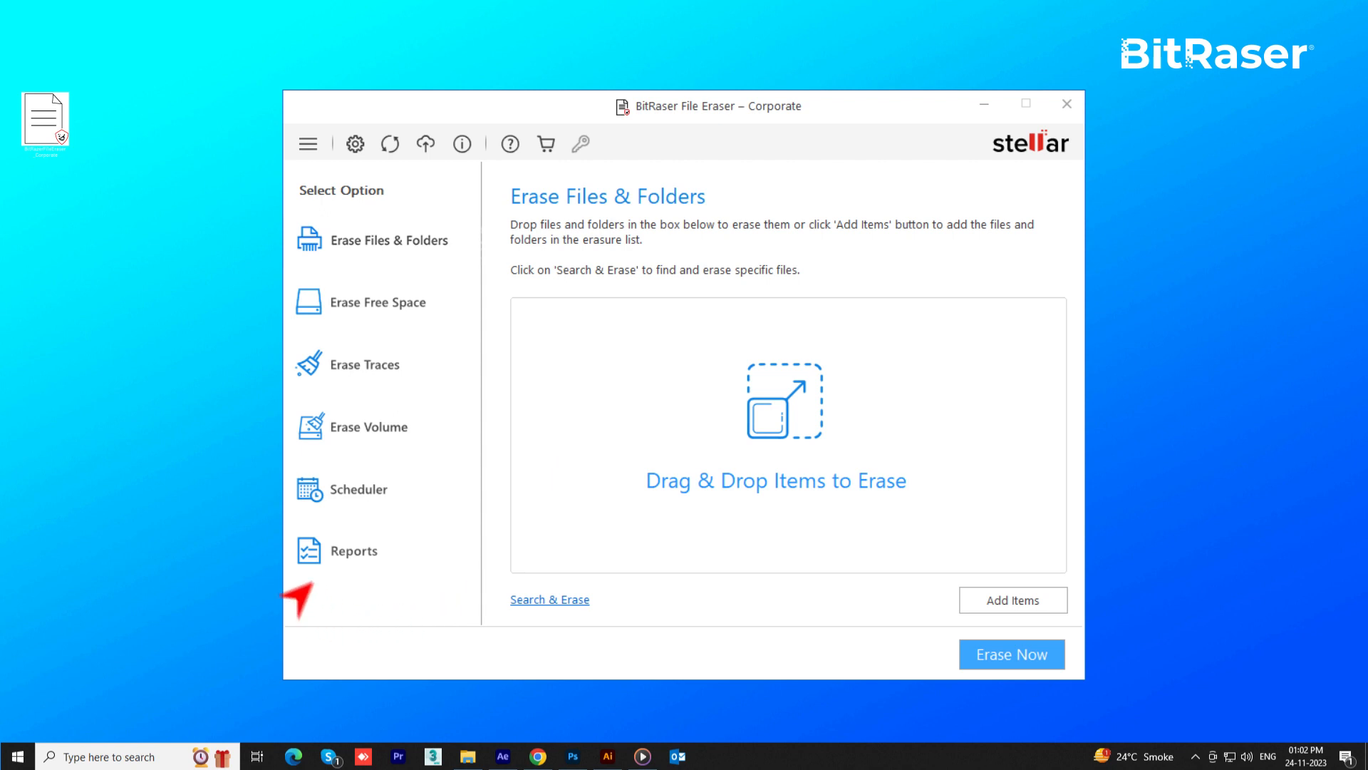
# Open the Reports page and preview one of the three completed erasure reports
pyautogui.click(354, 549)
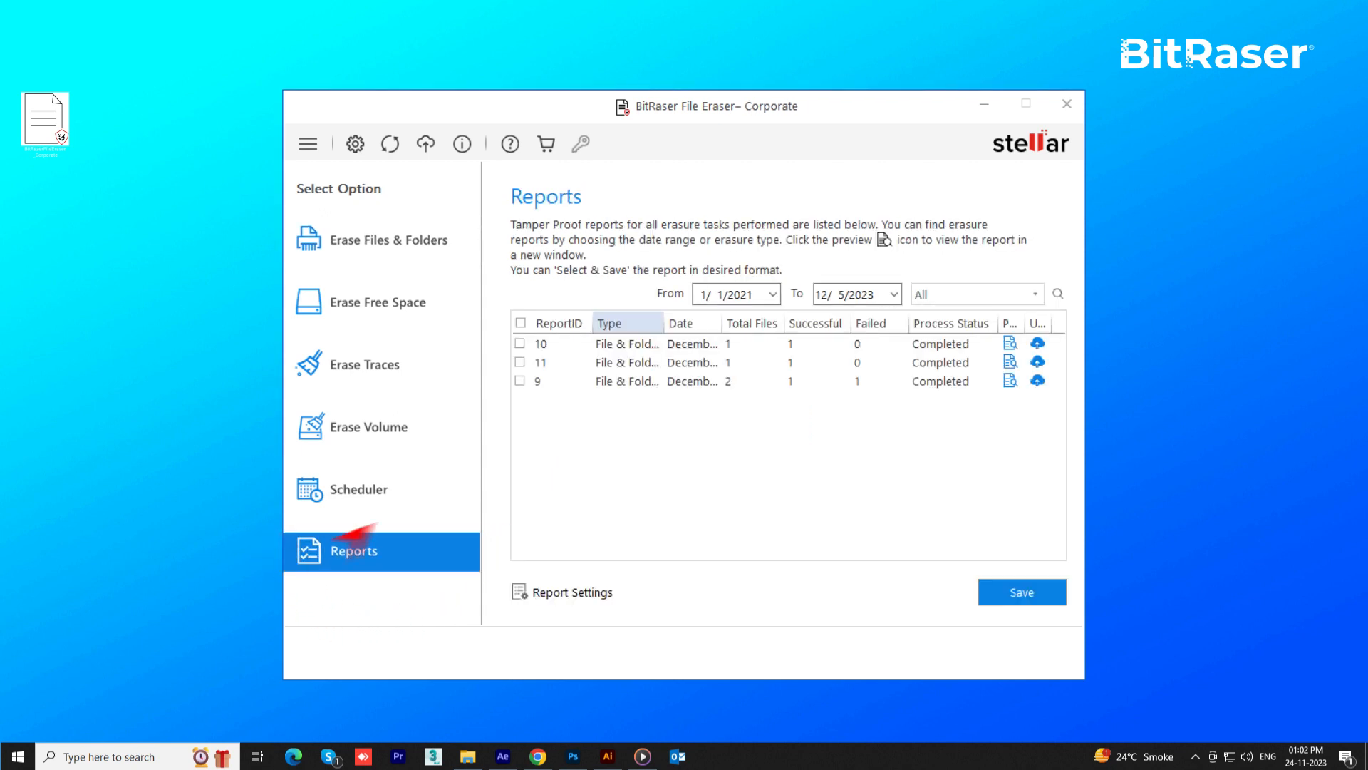
pyautogui.moveTo(986, 358)
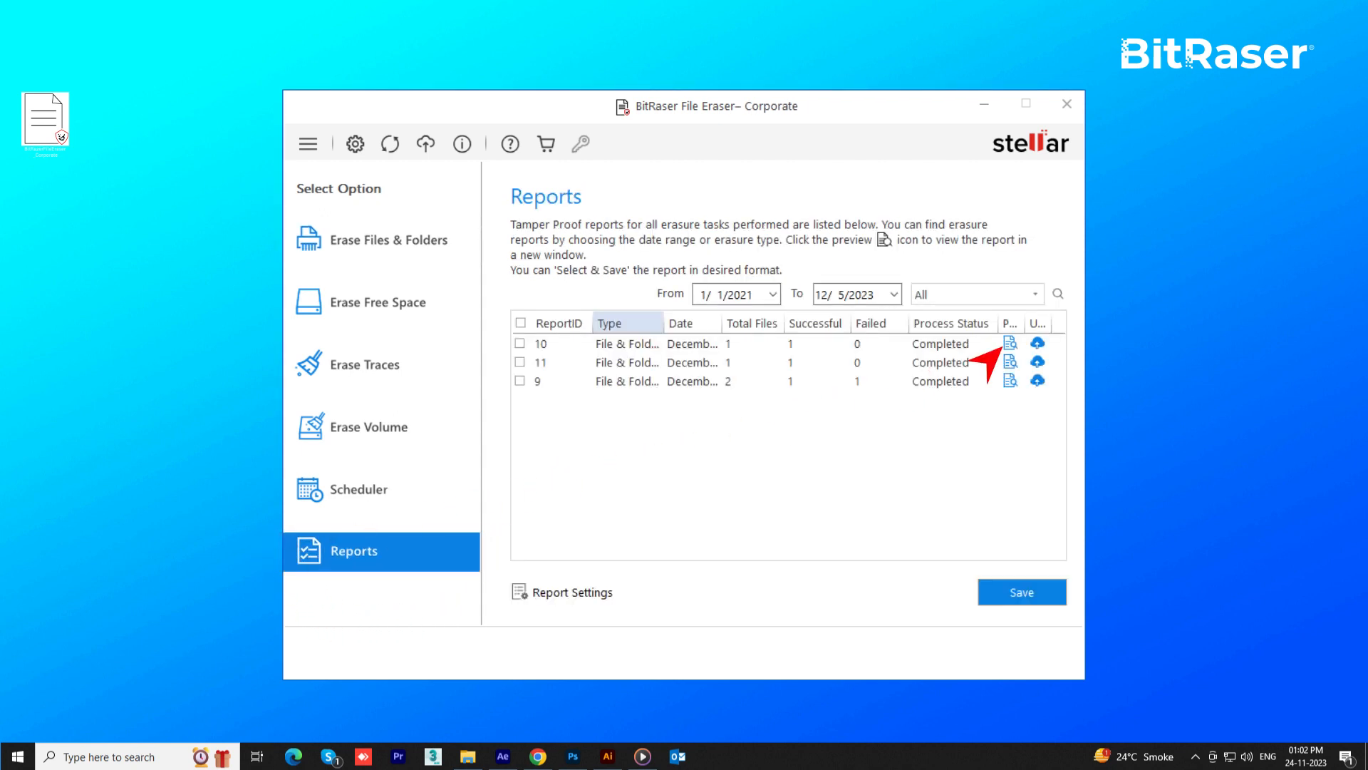
pyautogui.click(1010, 381)
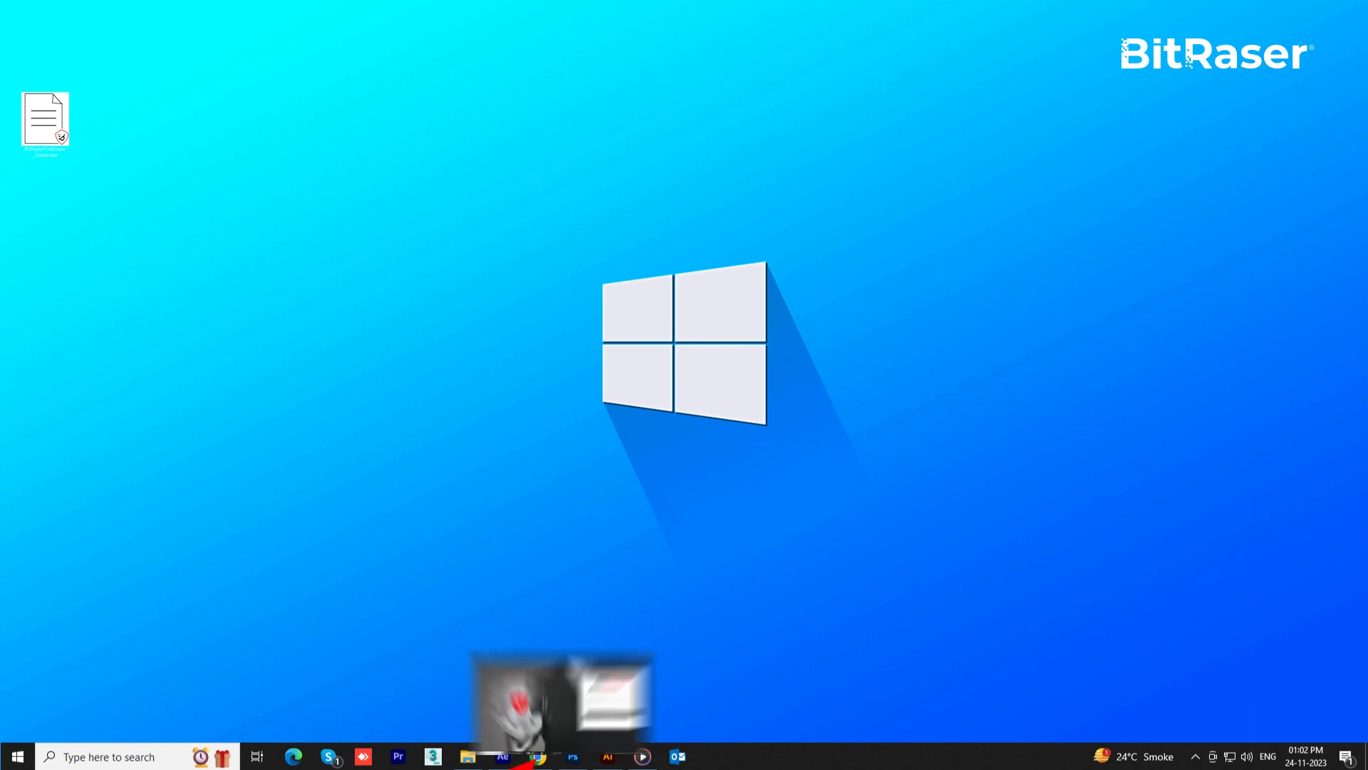
pyautogui.click(536, 755)
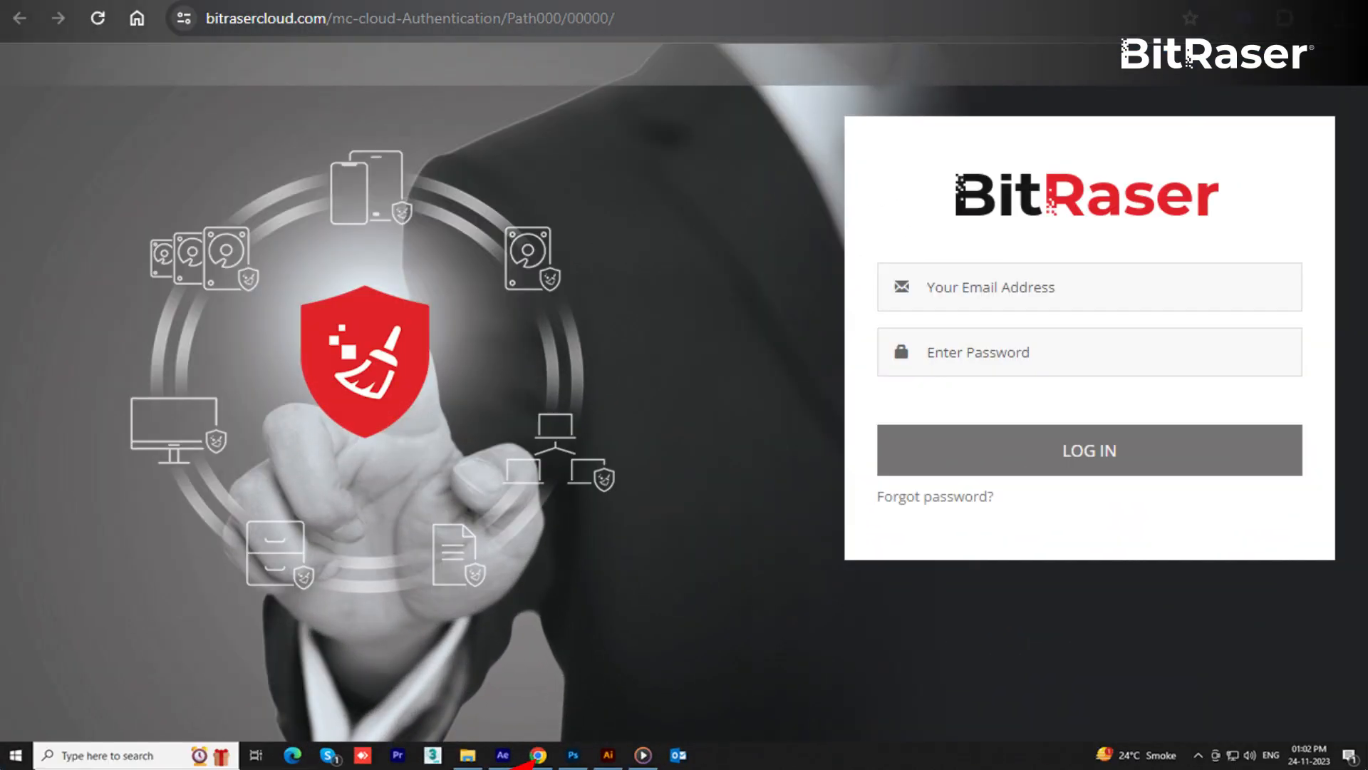
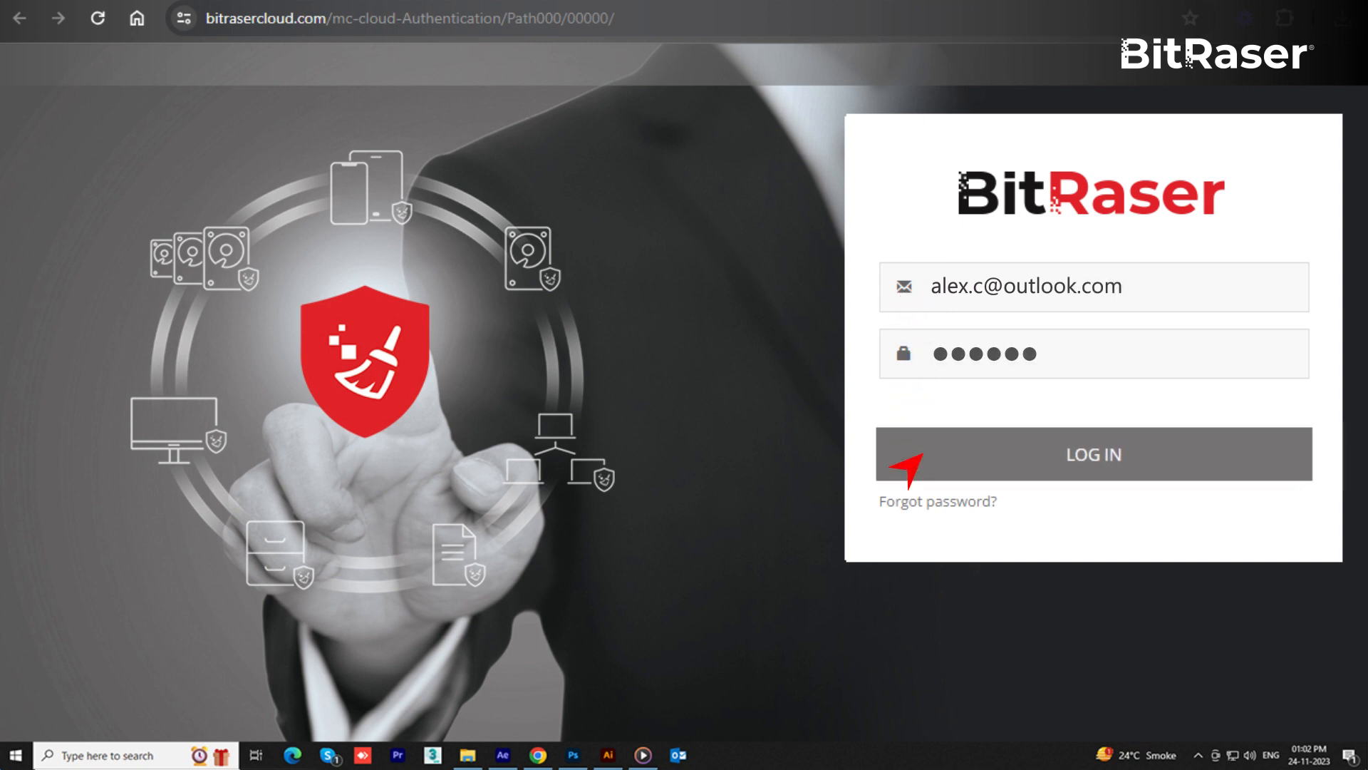
pyautogui.click(1092, 454)
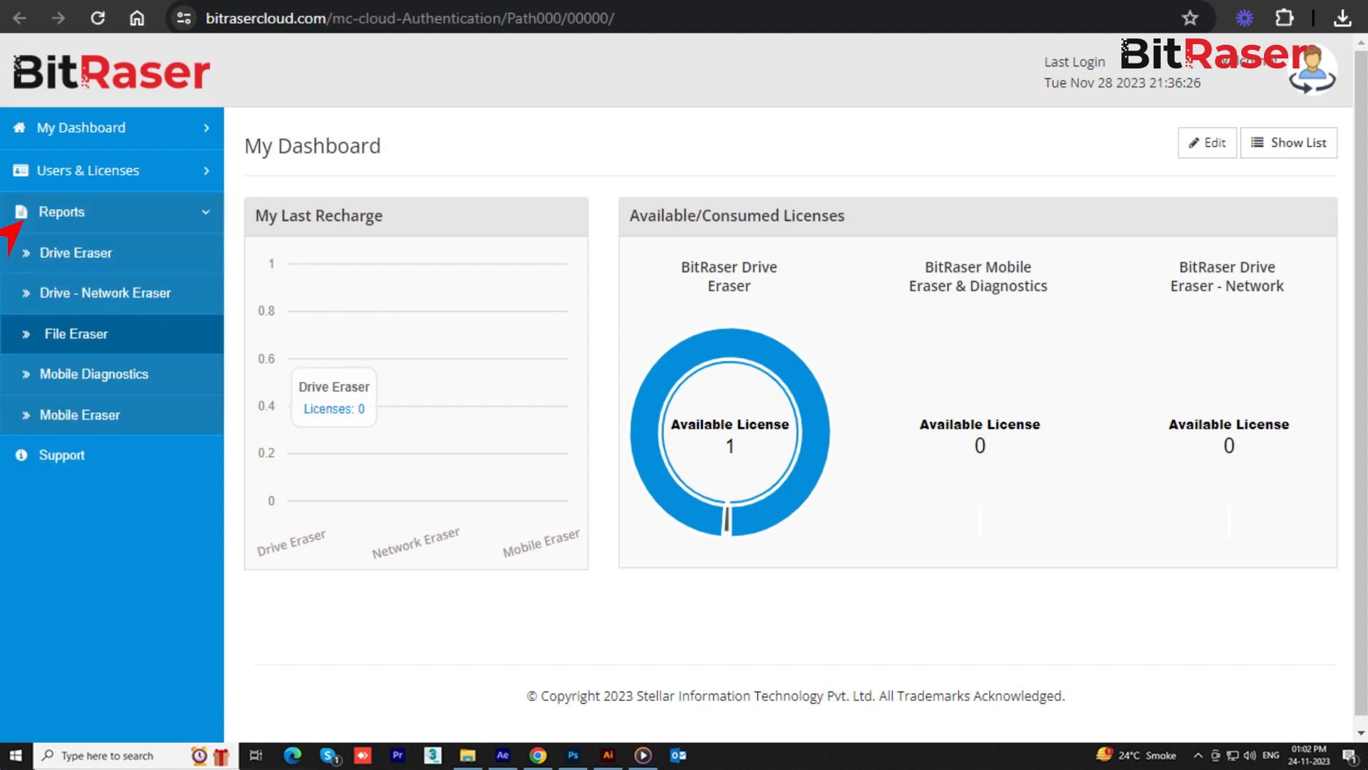
pyautogui.moveTo(8, 349)
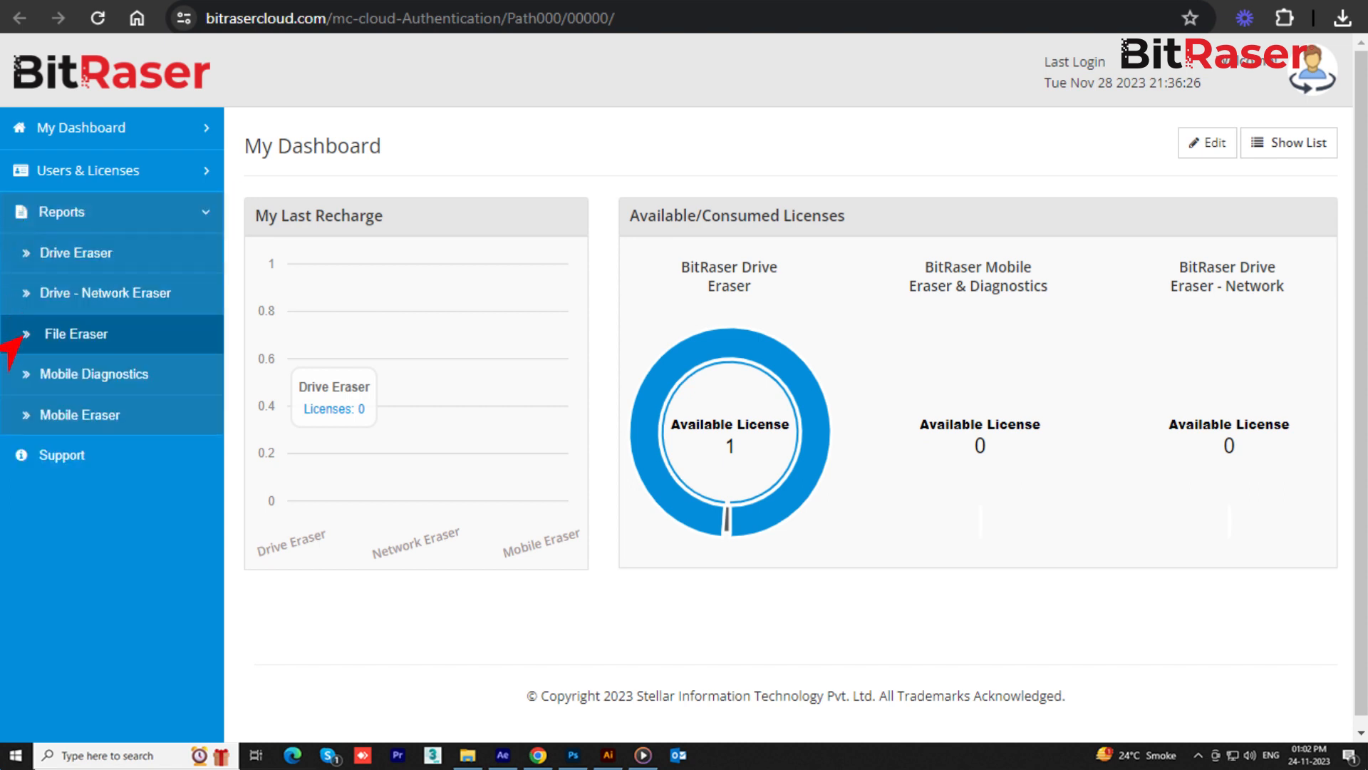
# Open the cloud File Eraser reports list, preview report 12, and close the preview
pyautogui.click(76, 333)
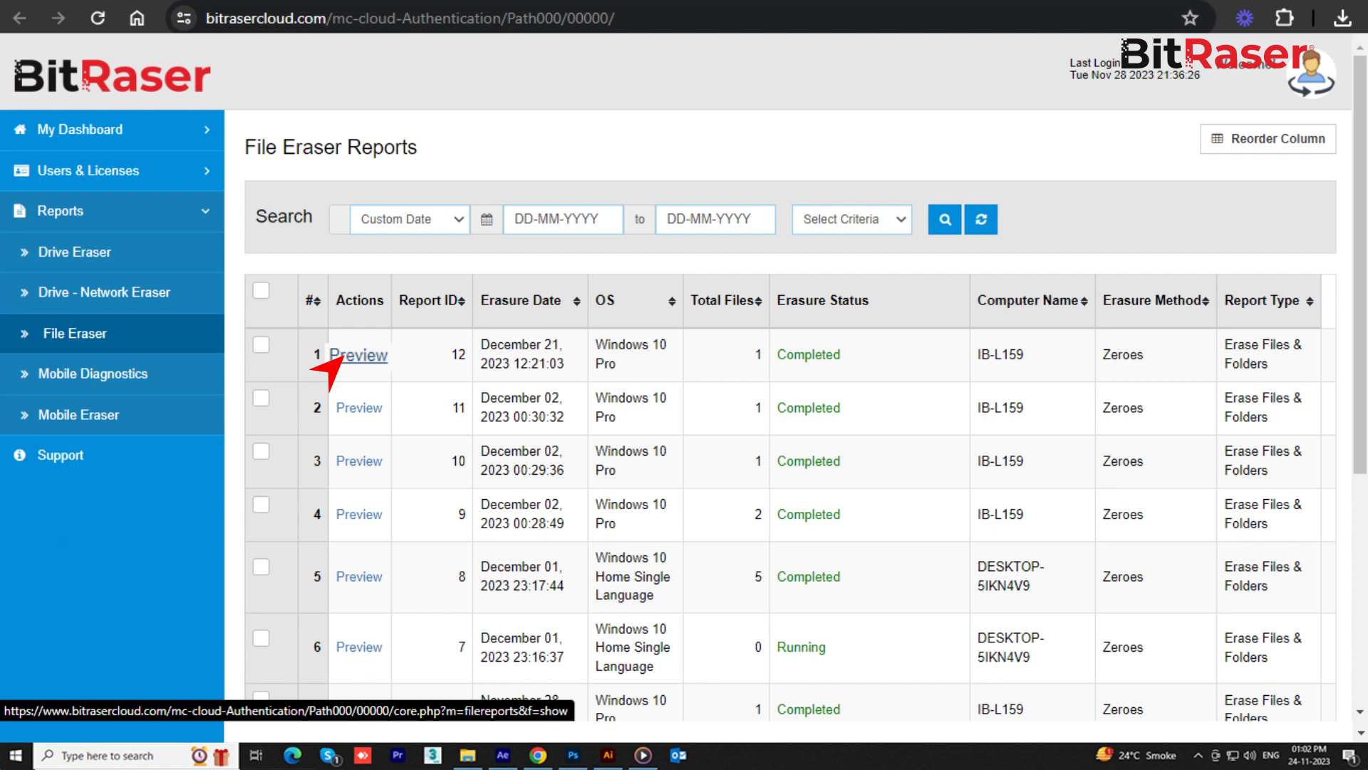
pyautogui.click(358, 354)
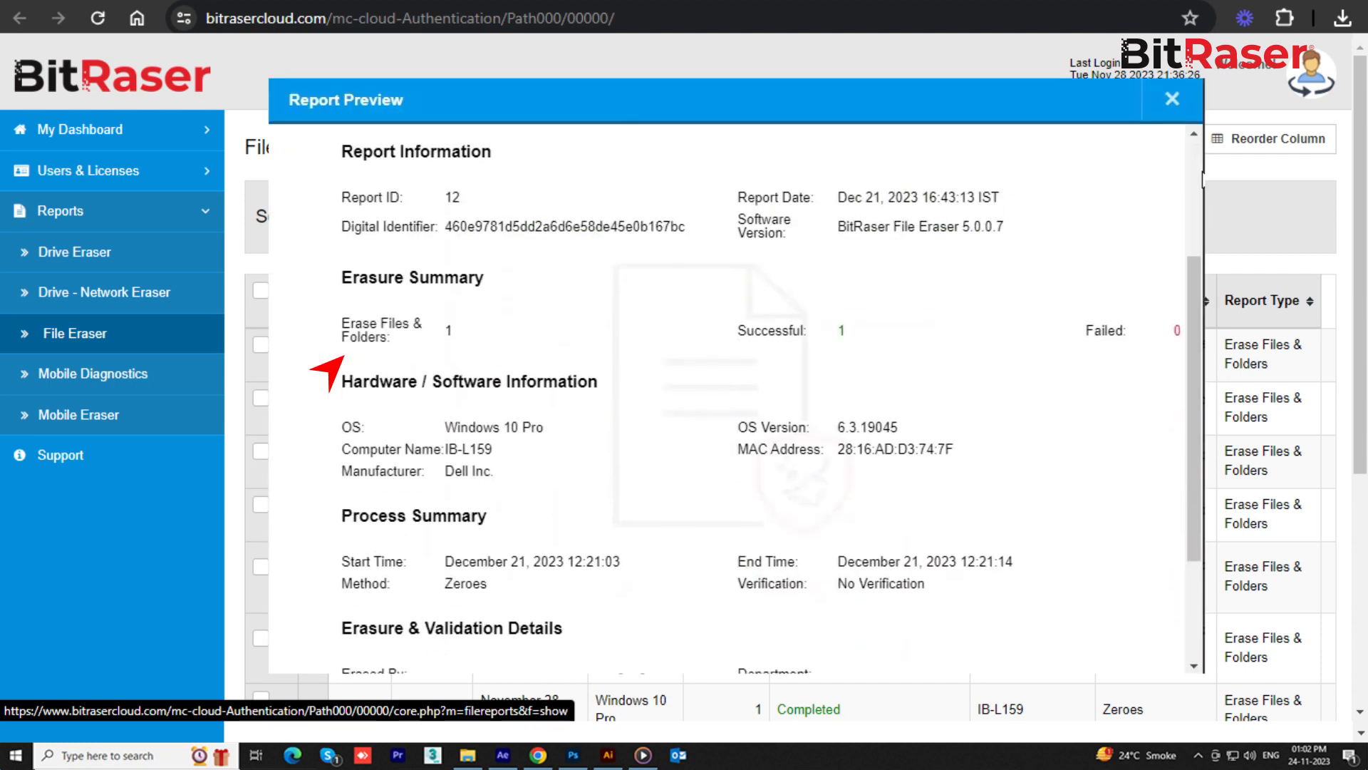
pyautogui.click(1170, 98)
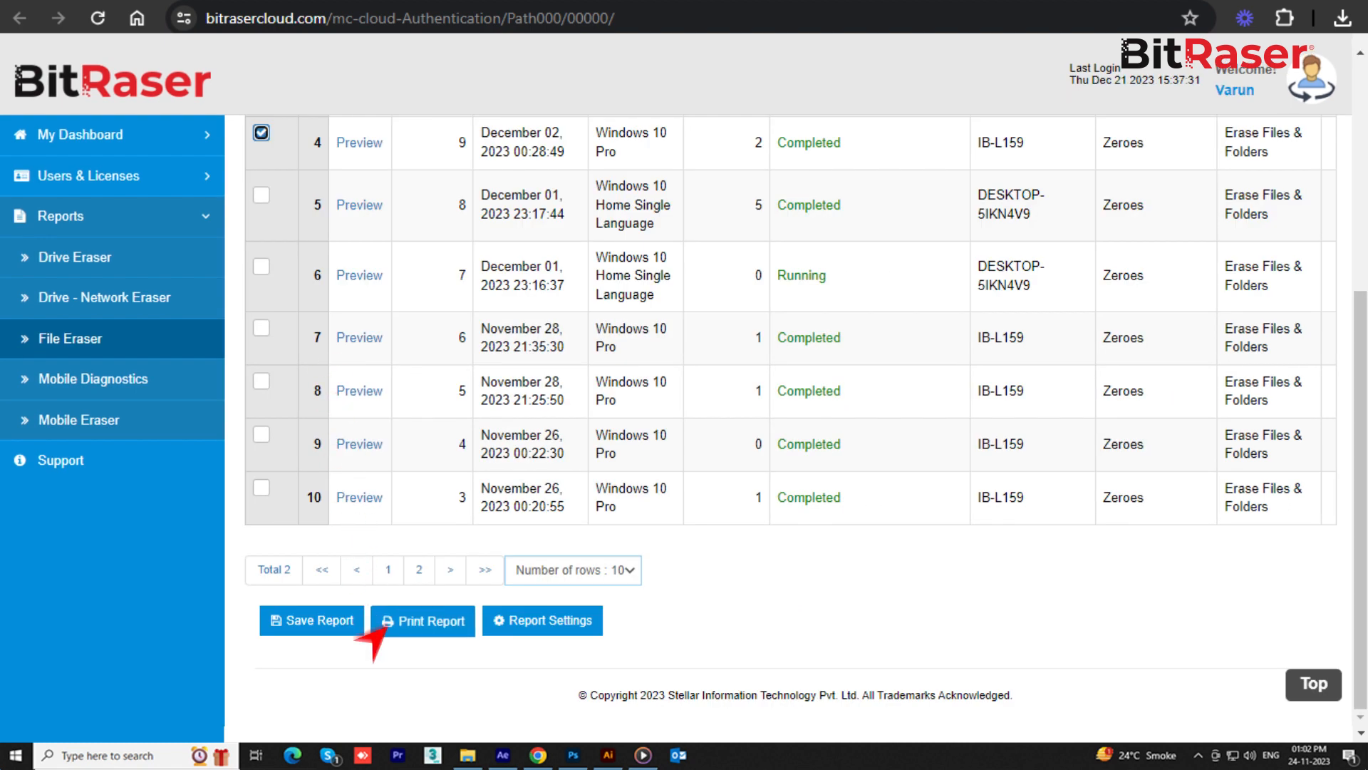
pyautogui.moveTo(310, 619)
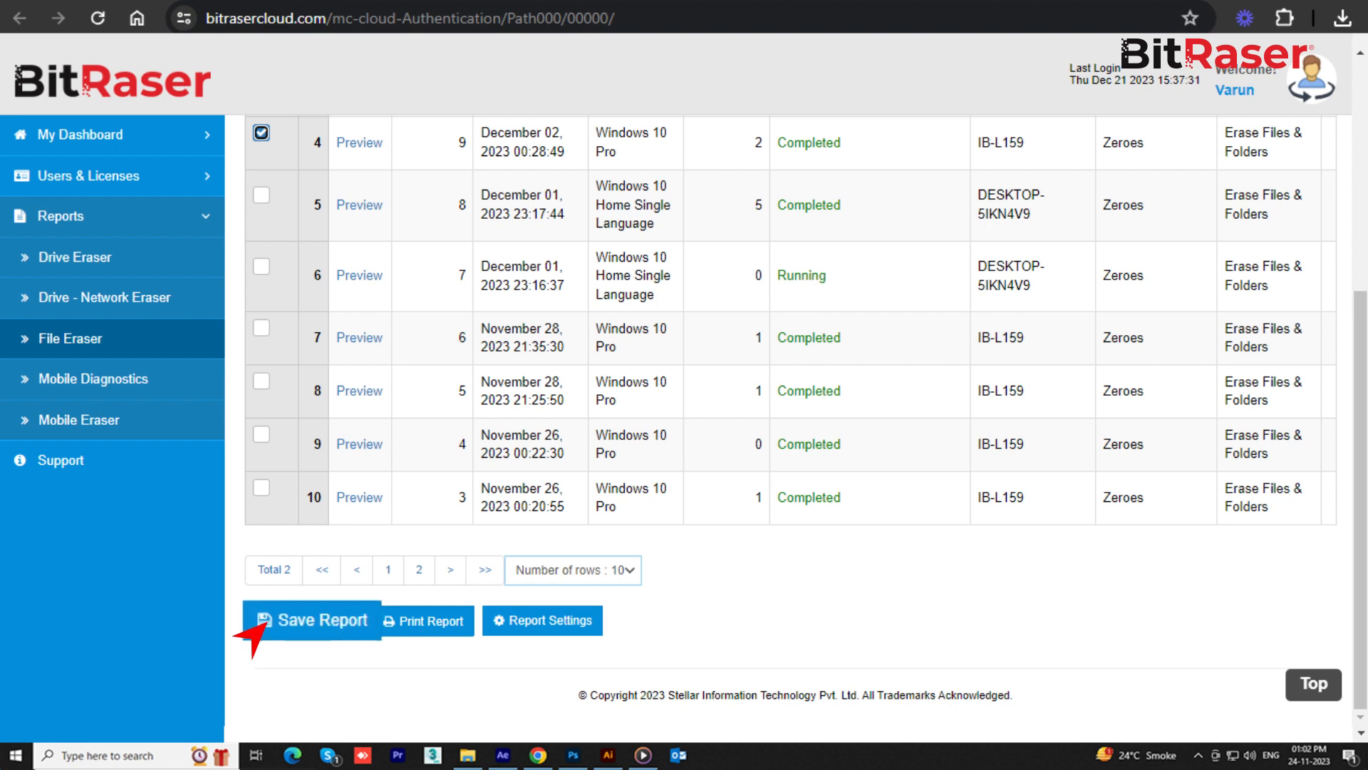